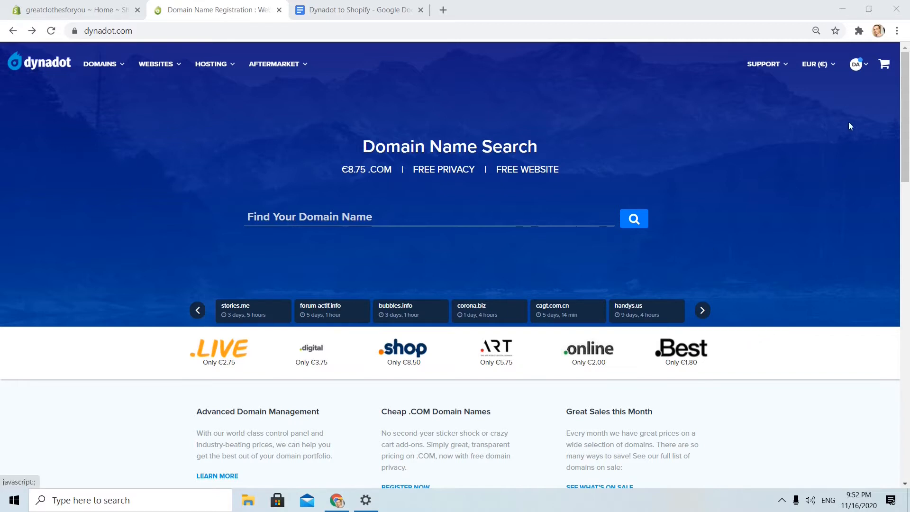
{"action": "mouse_move", "coordinate": [849, 46]}
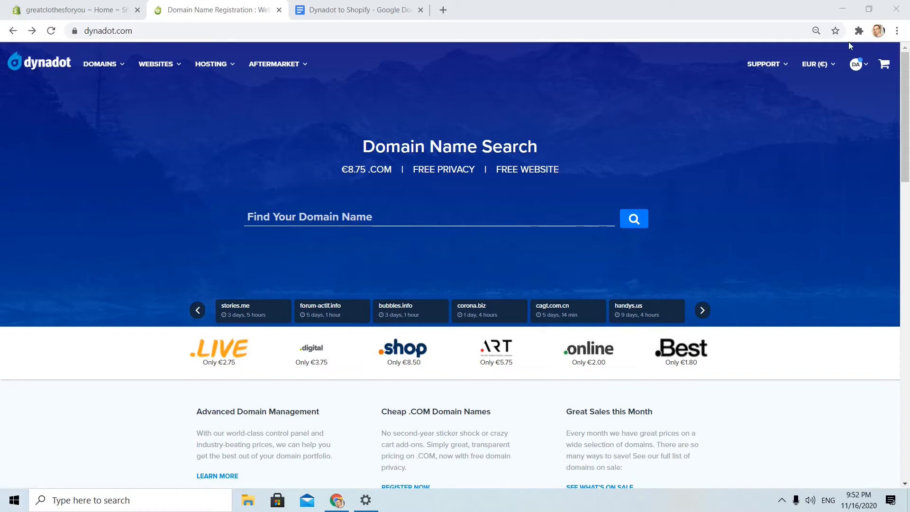
Go from the Dynadot homepage into the account's Manage Domains list
{"action": "left_click", "coordinate": [856, 64]}
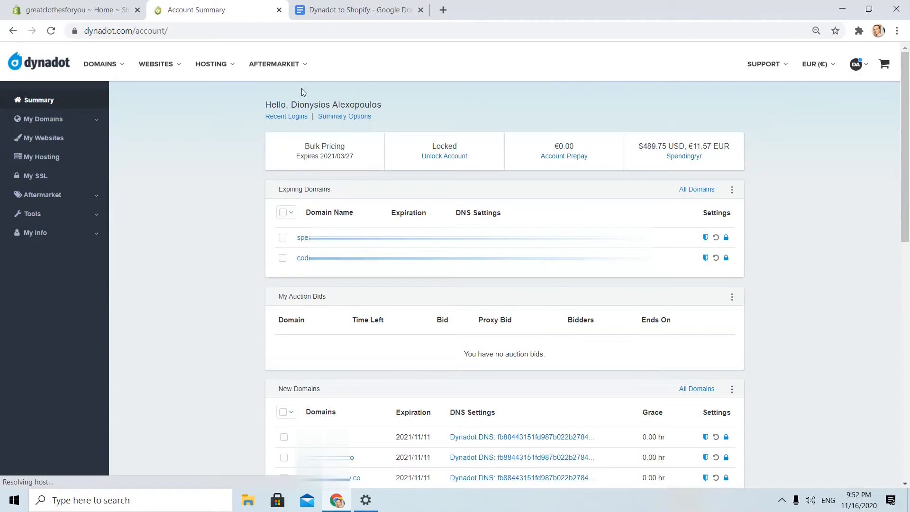
{"action": "mouse_move", "coordinate": [227, 112]}
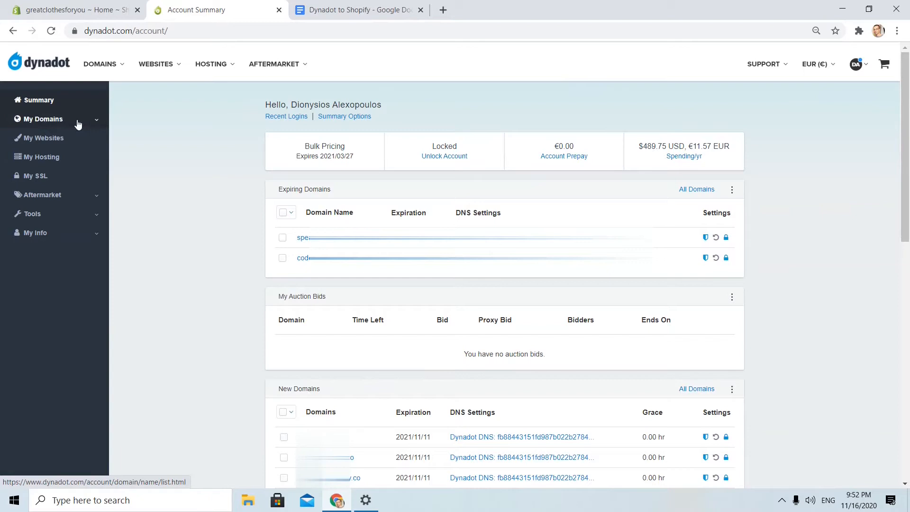
{"action": "left_click", "coordinate": [41, 118]}
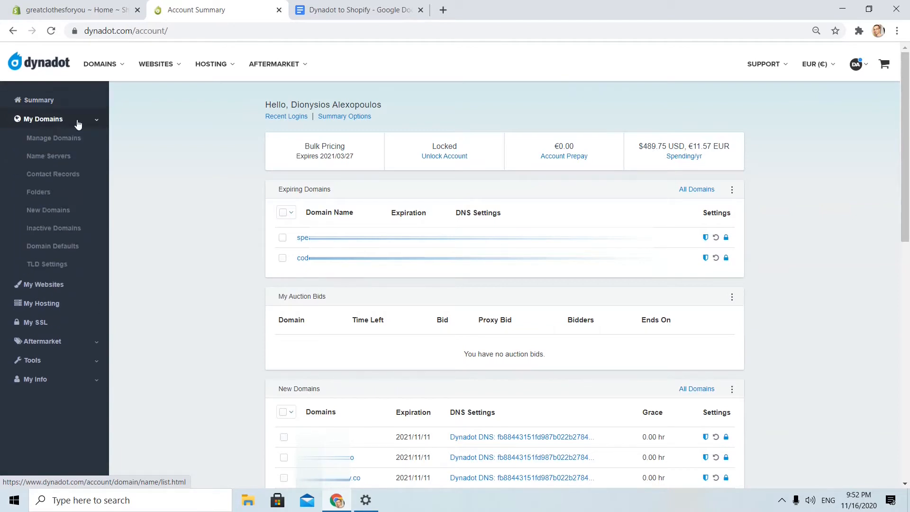
{"action": "left_click", "coordinate": [53, 137]}
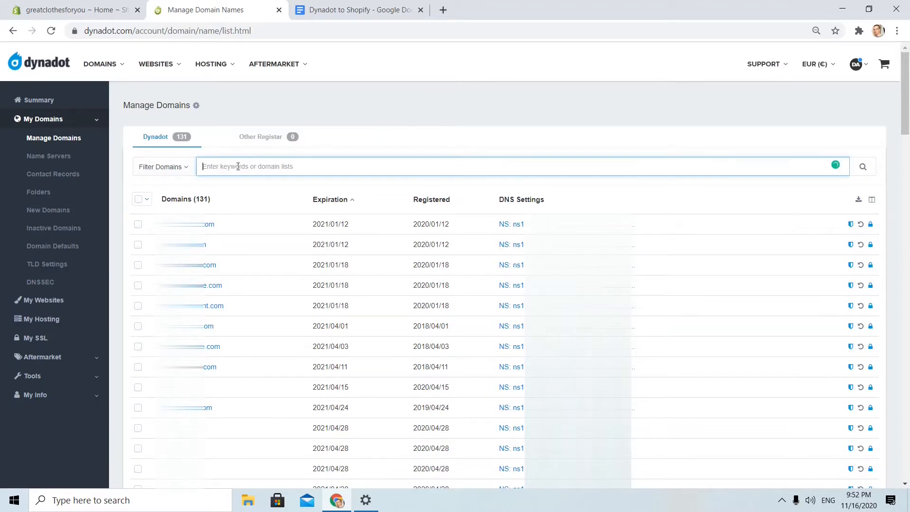
Filter the domain list down to just thewarehouse.in
{"action": "type", "text": "thewareh"}
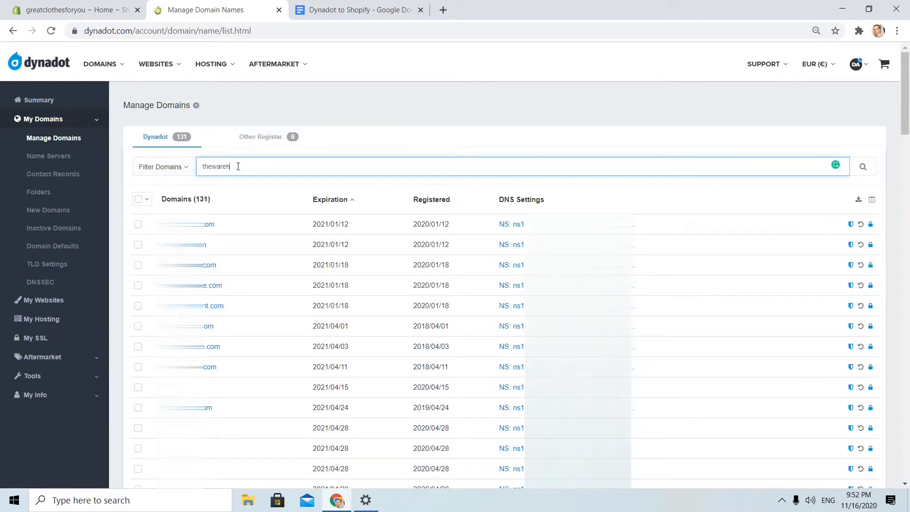
{"action": "type", "text": "ouse.in"}
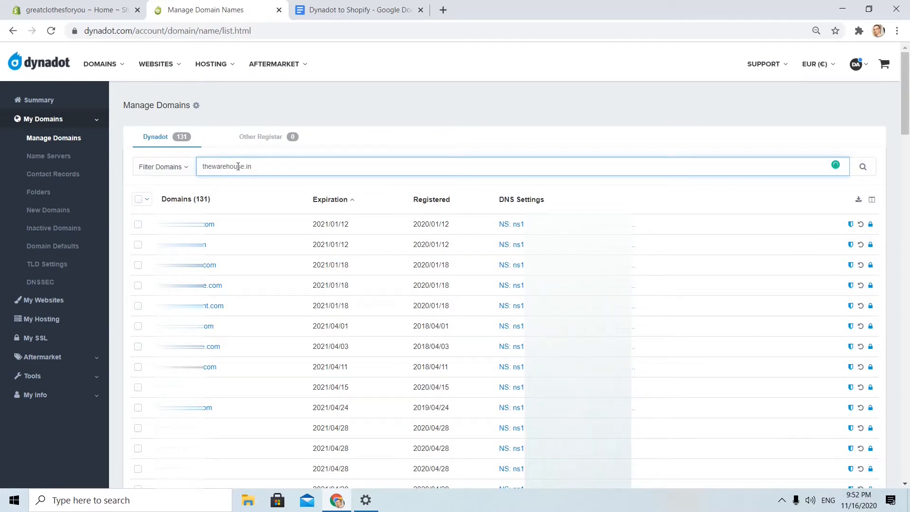
{"action": "left_click", "coordinate": [862, 166]}
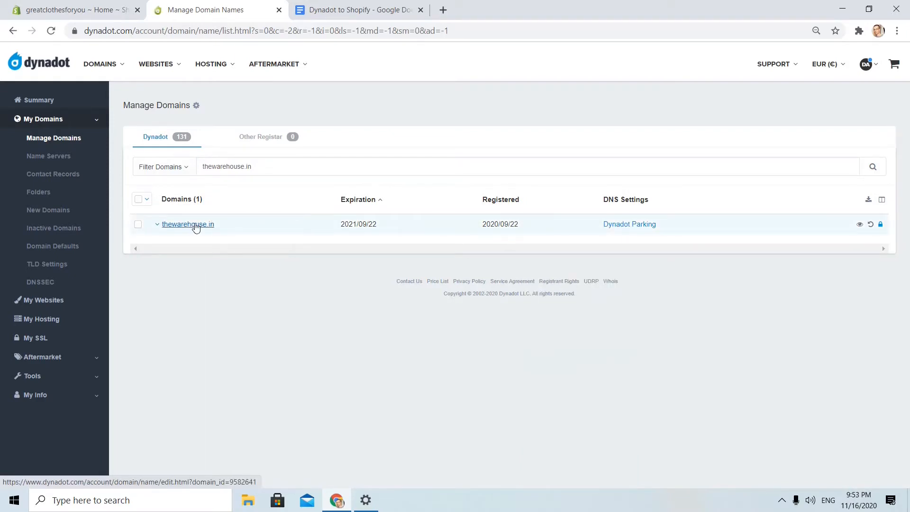
Switch thewarehouse.in's DNS setting from parking to custom Dynadot DNS records
{"action": "left_click", "coordinate": [187, 224]}
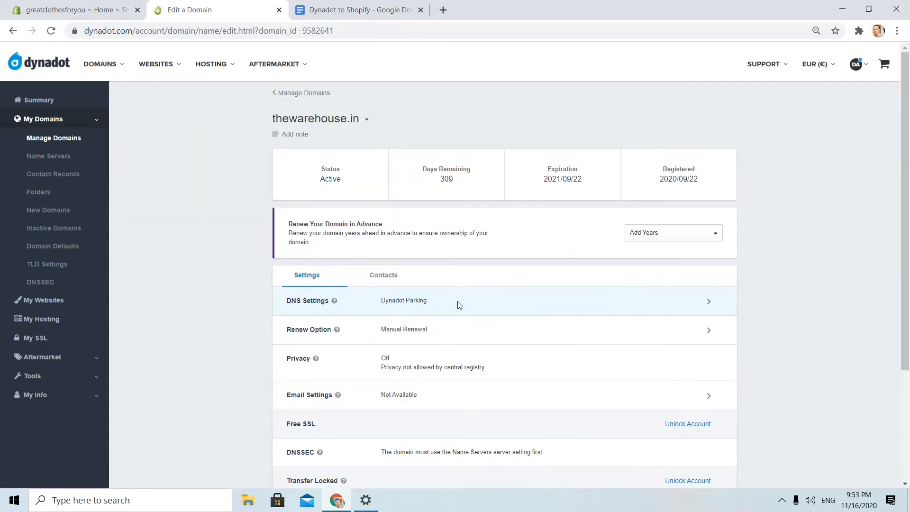
{"action": "mouse_move", "coordinate": [314, 301]}
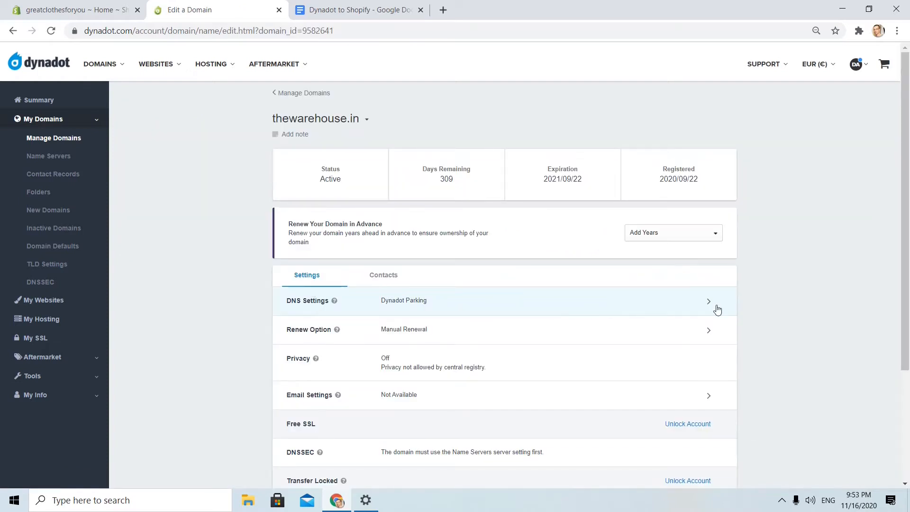
{"action": "mouse_move", "coordinate": [546, 261]}
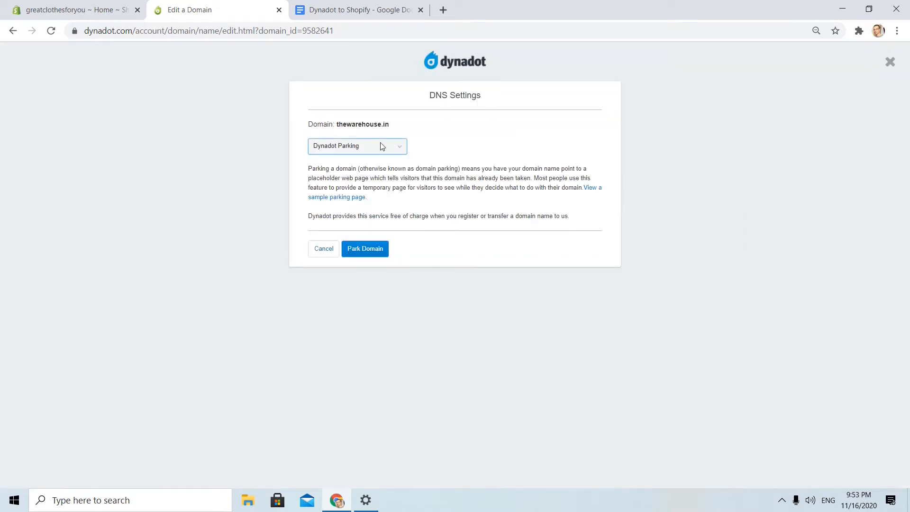
{"action": "left_click", "coordinate": [357, 146]}
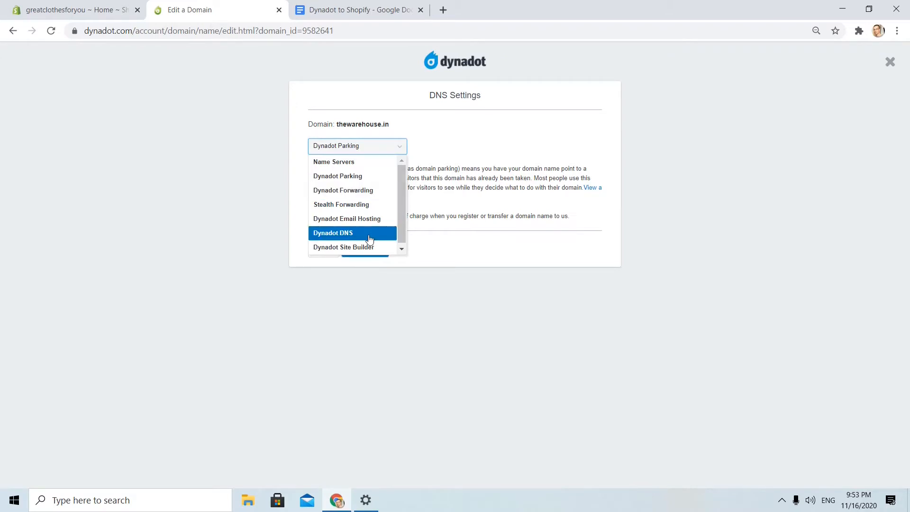
{"action": "left_click", "coordinate": [332, 233]}
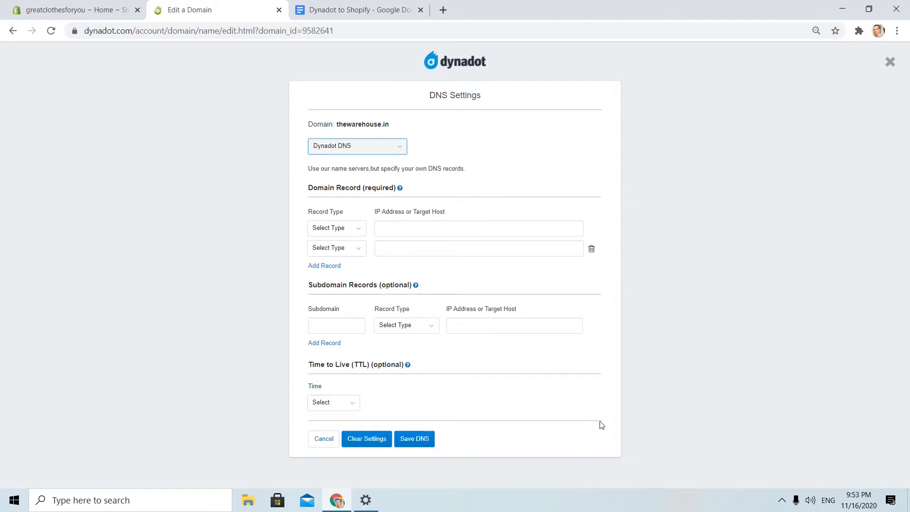
{"action": "mouse_move", "coordinate": [530, 137]}
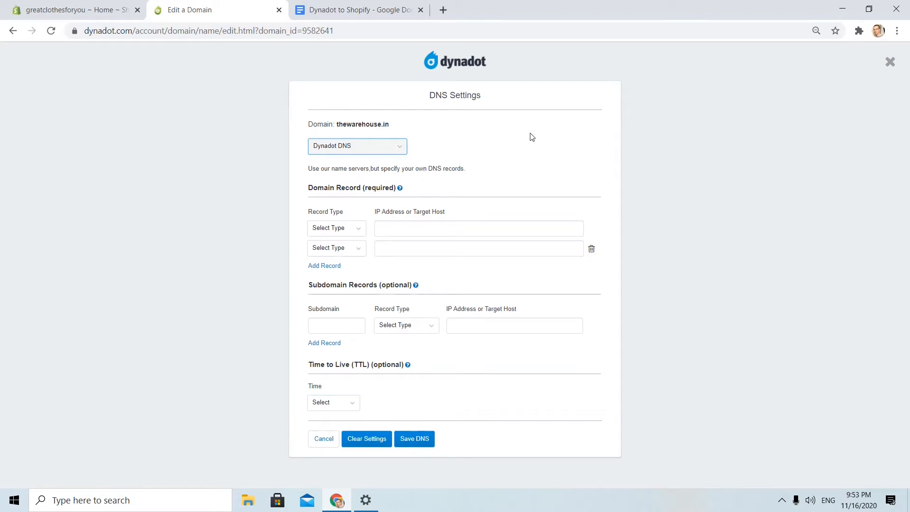
Bring up Online Store > Domains in the Shopify admin, listing thewarehouse.in as not connected
{"action": "left_click", "coordinate": [69, 10]}
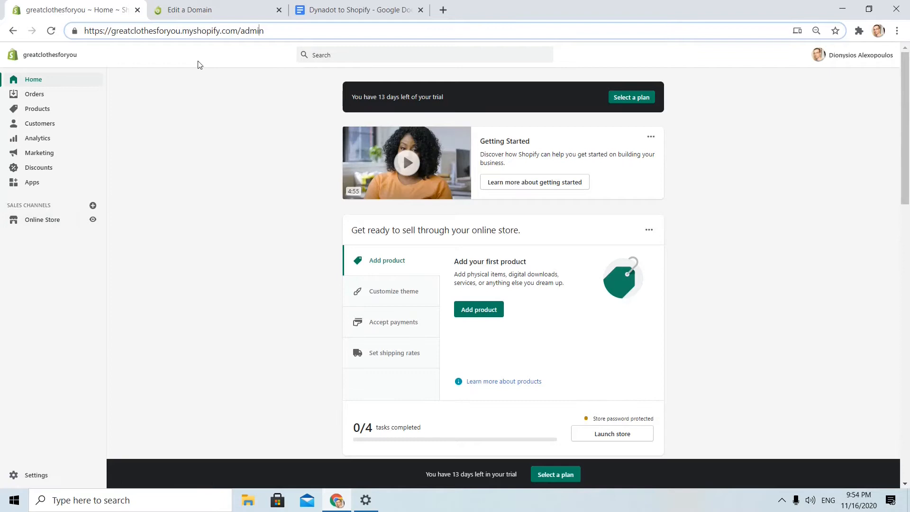
{"action": "mouse_move", "coordinate": [281, 80]}
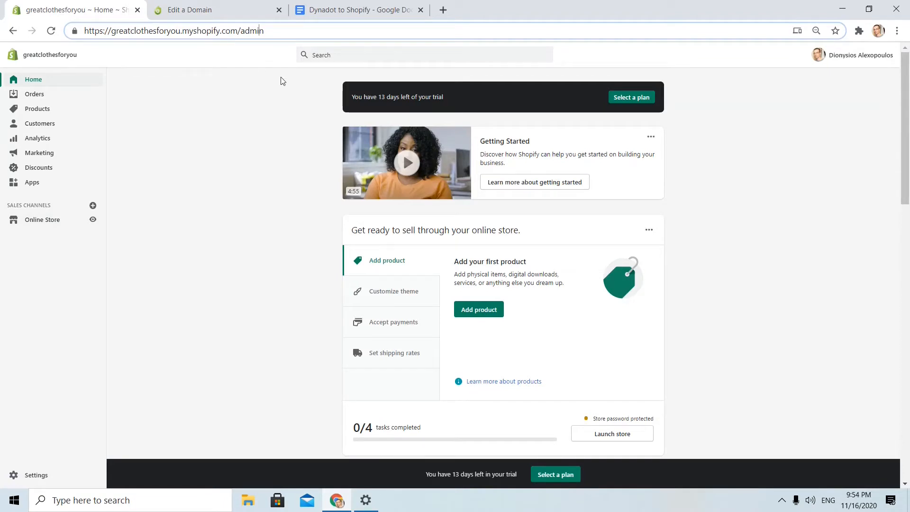
{"action": "mouse_move", "coordinate": [252, 87]}
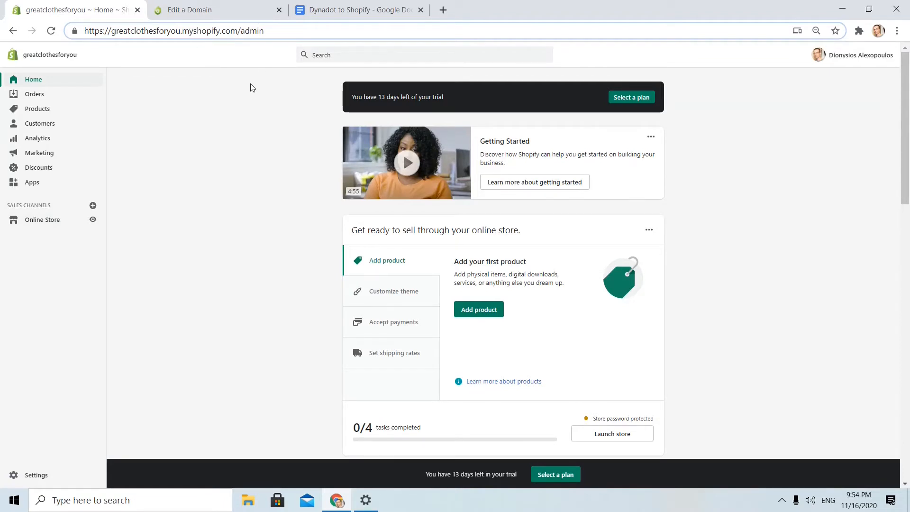
{"action": "mouse_move", "coordinate": [42, 219]}
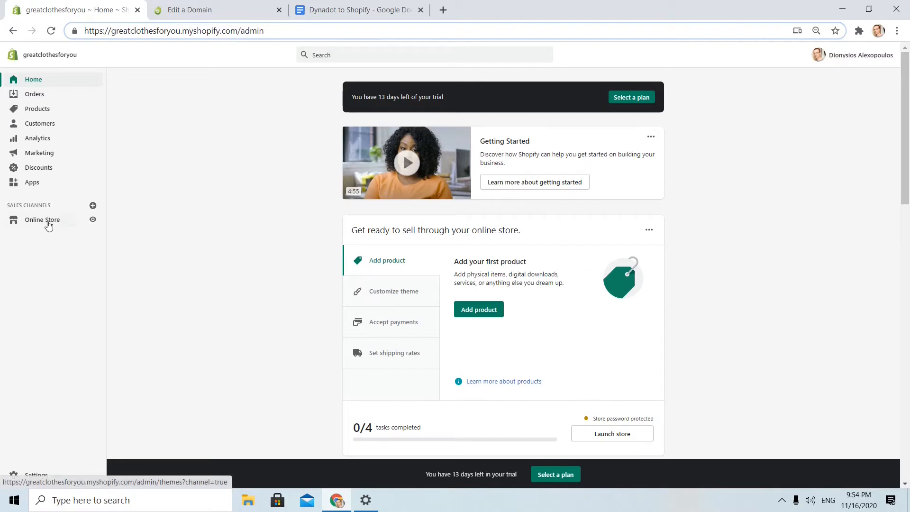
{"action": "mouse_move", "coordinate": [49, 226]}
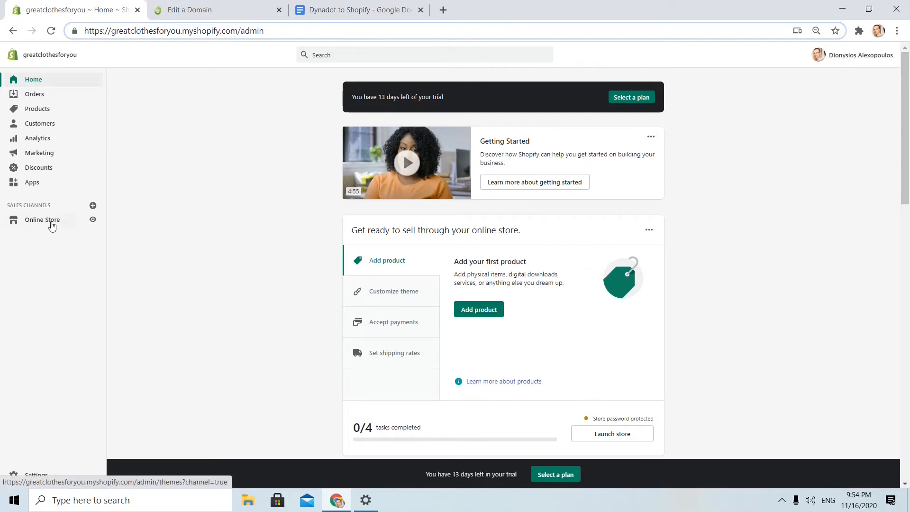
{"action": "left_click", "coordinate": [42, 219]}
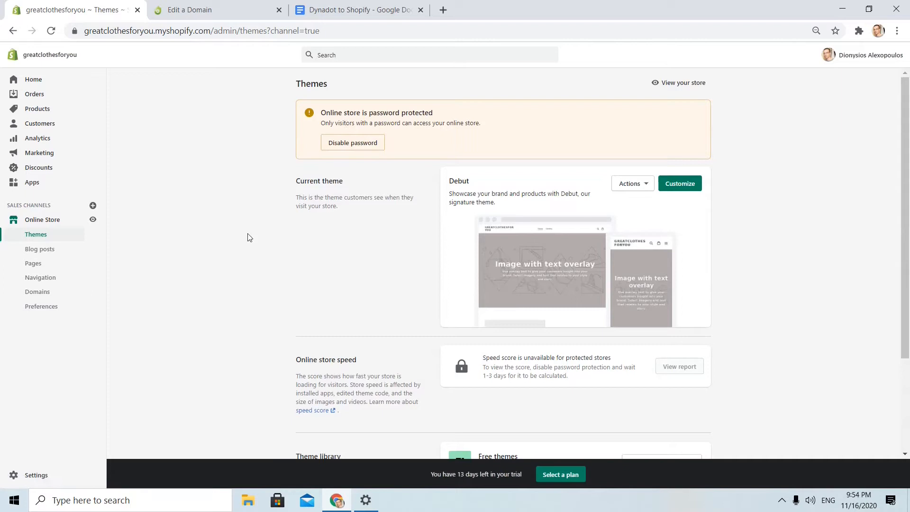
{"action": "mouse_move", "coordinate": [37, 291]}
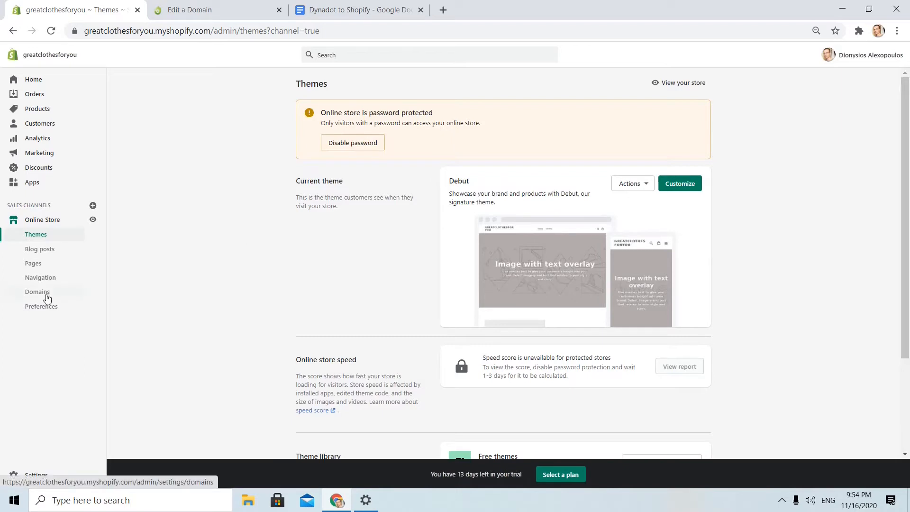
{"action": "mouse_move", "coordinate": [46, 295]}
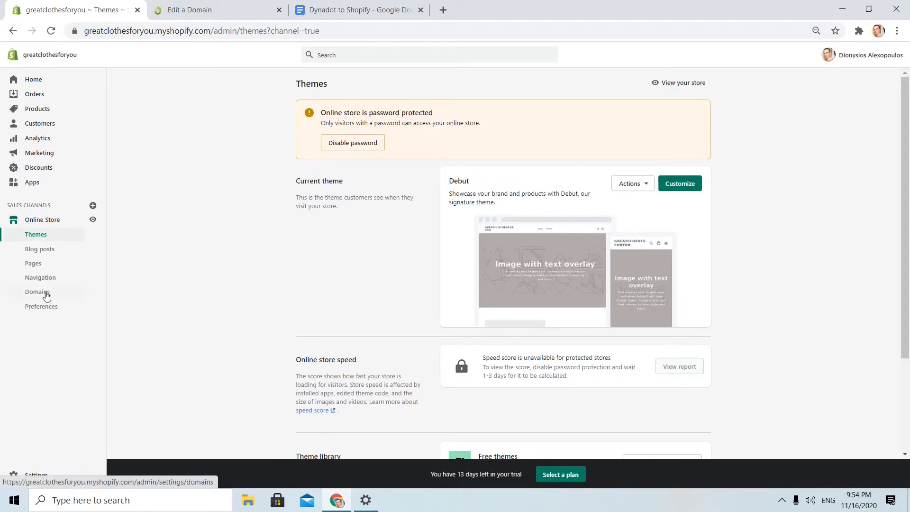
{"action": "left_click", "coordinate": [37, 291]}
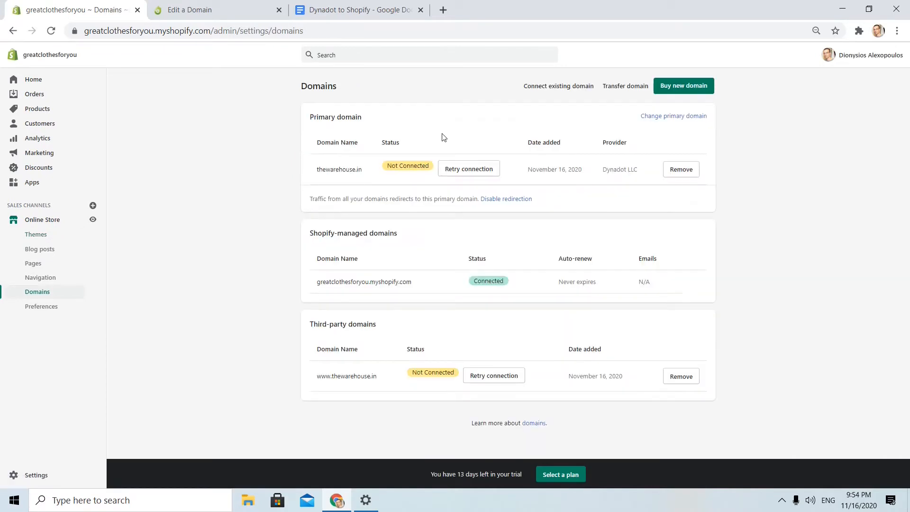
{"action": "mouse_move", "coordinate": [605, 149]}
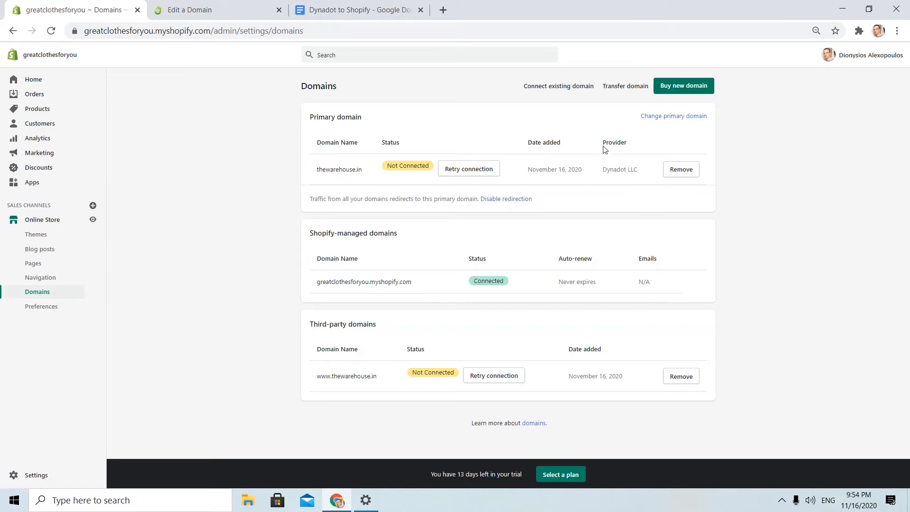
{"action": "mouse_move", "coordinate": [495, 92]}
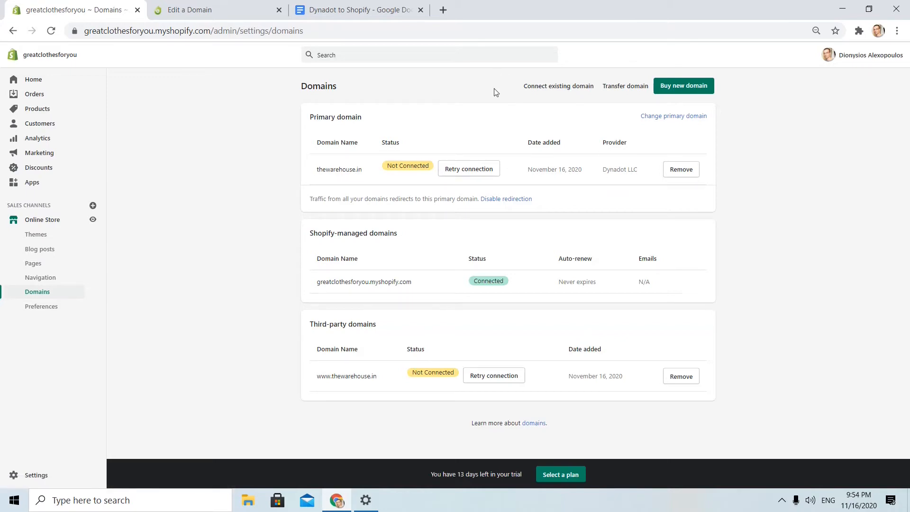
{"action": "mouse_move", "coordinate": [561, 99]}
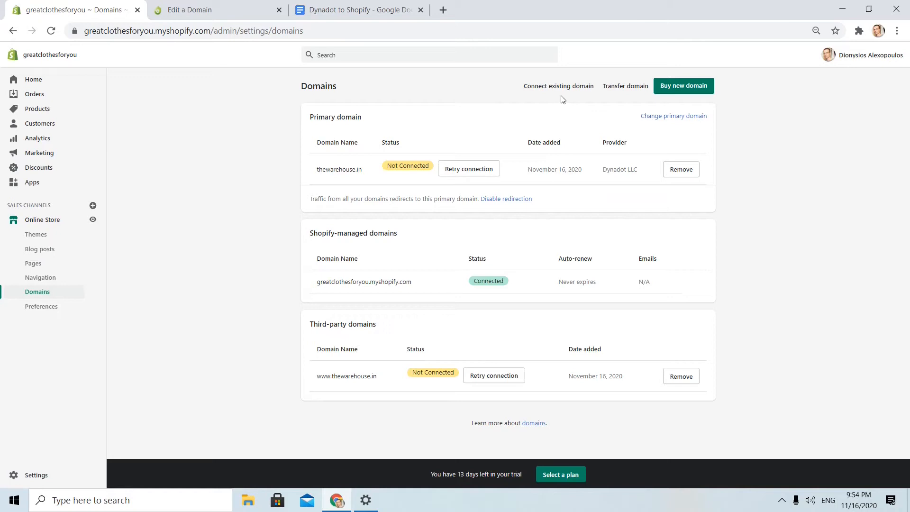
Submit thewarehouse.in (without www) as the existing domain to connect and view provider instructions
{"action": "left_click", "coordinate": [557, 86]}
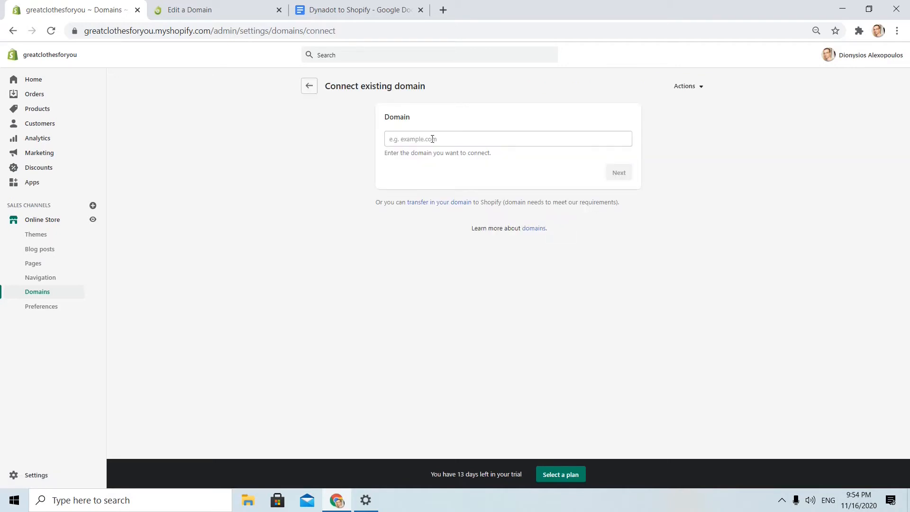
{"action": "type", "text": "thewarehouse.in"}
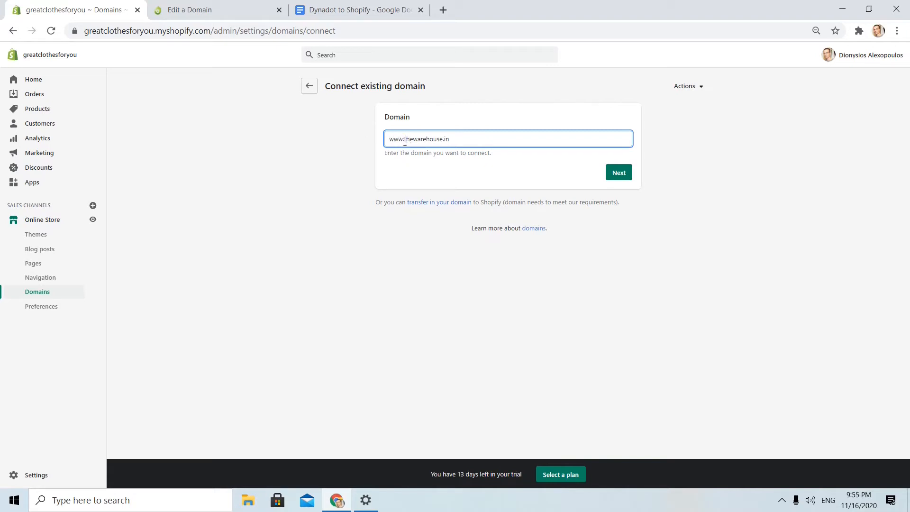
{"action": "double_click", "coordinate": [396, 138]}
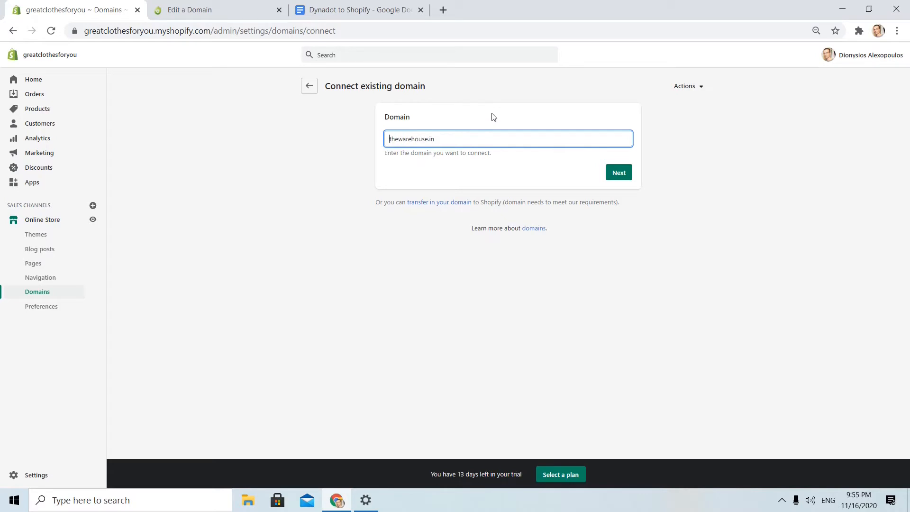
{"action": "mouse_move", "coordinate": [635, 99]}
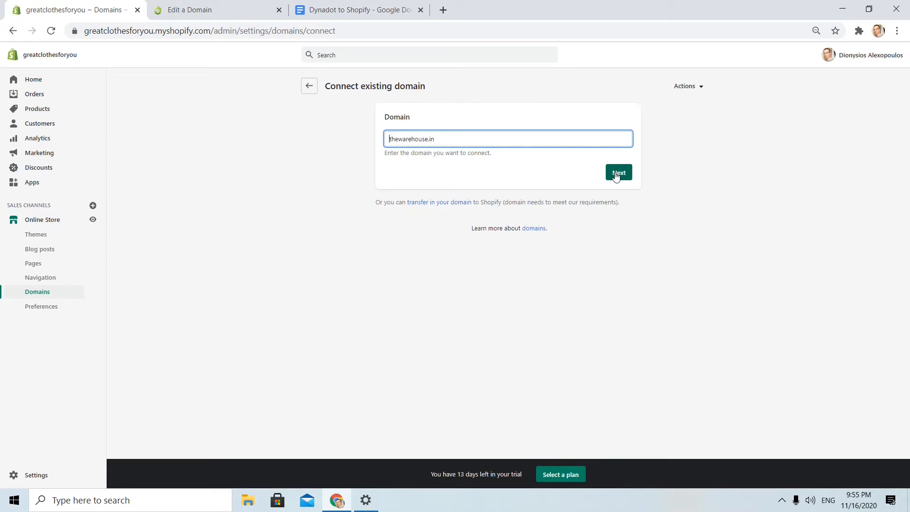
{"action": "left_click", "coordinate": [617, 173]}
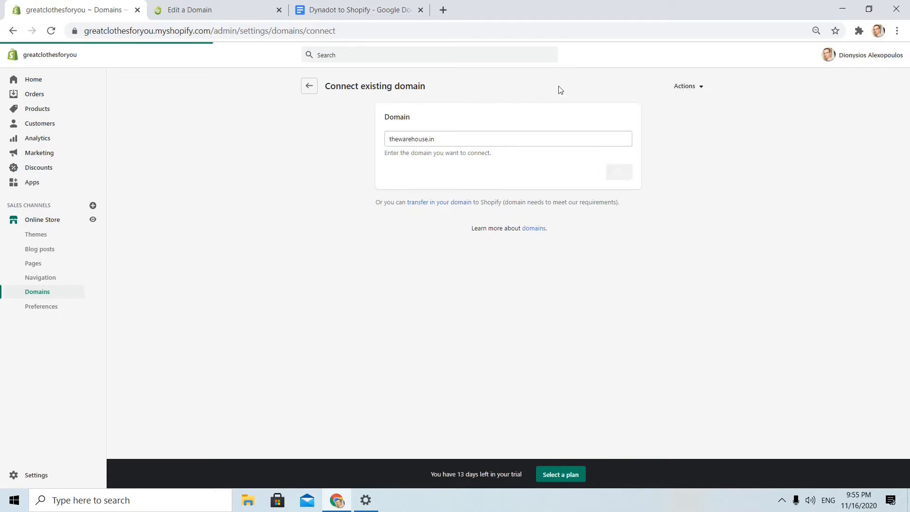
{"action": "left_click", "coordinate": [617, 171]}
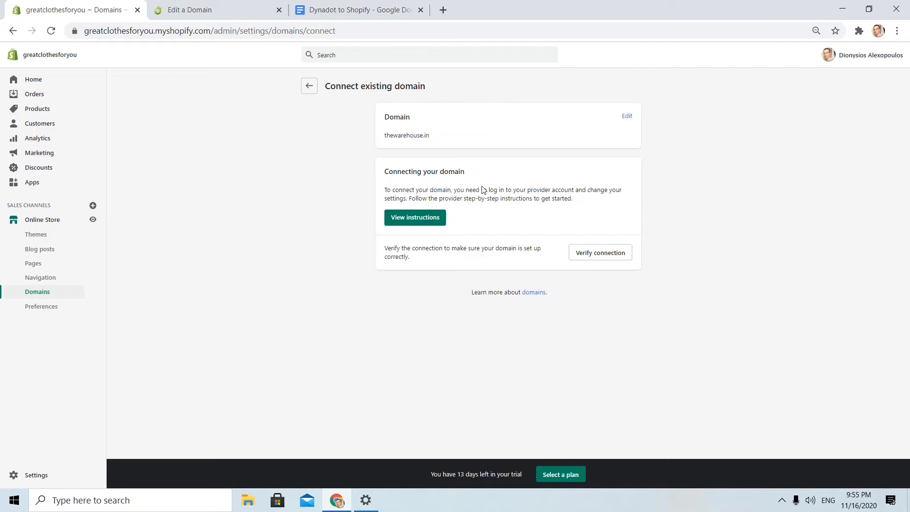
{"action": "left_click", "coordinate": [414, 217]}
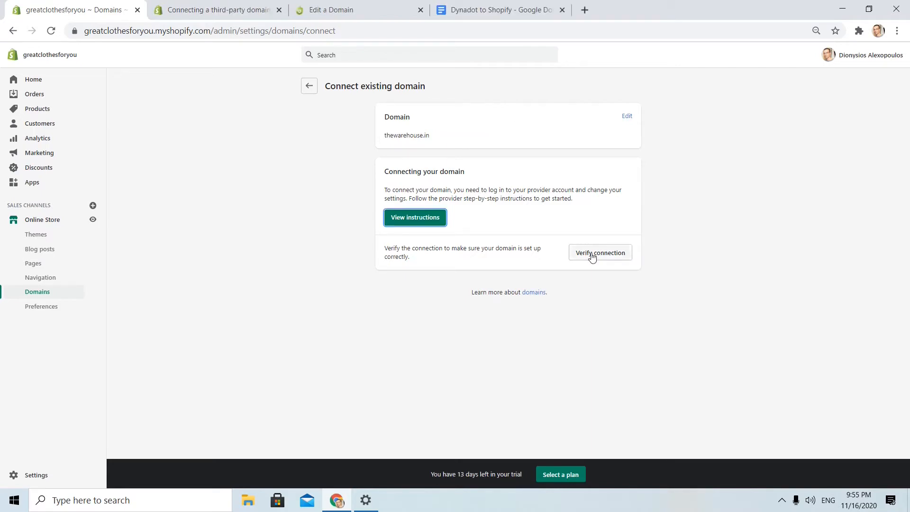
Verify the connection, revealing required CNAME shops.myshopify.com and A record 23.227.38.65
{"action": "left_click", "coordinate": [600, 252]}
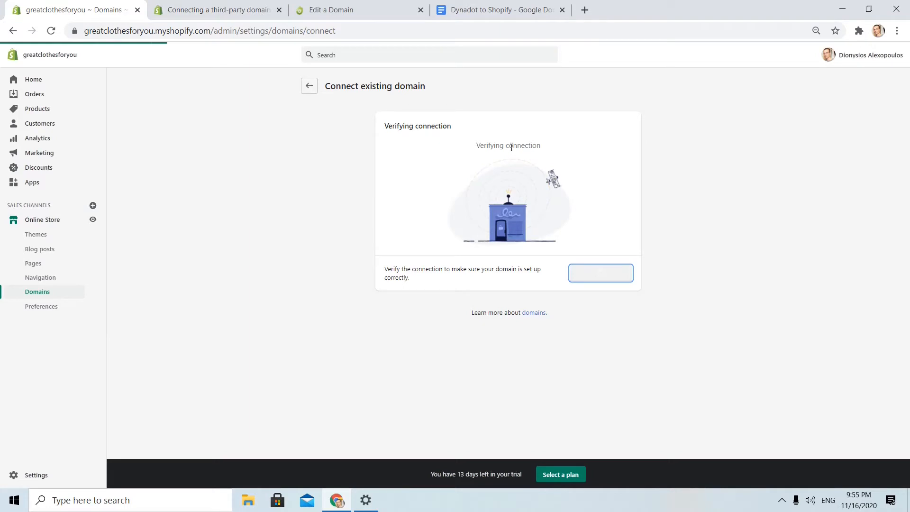
{"action": "left_click", "coordinate": [599, 273]}
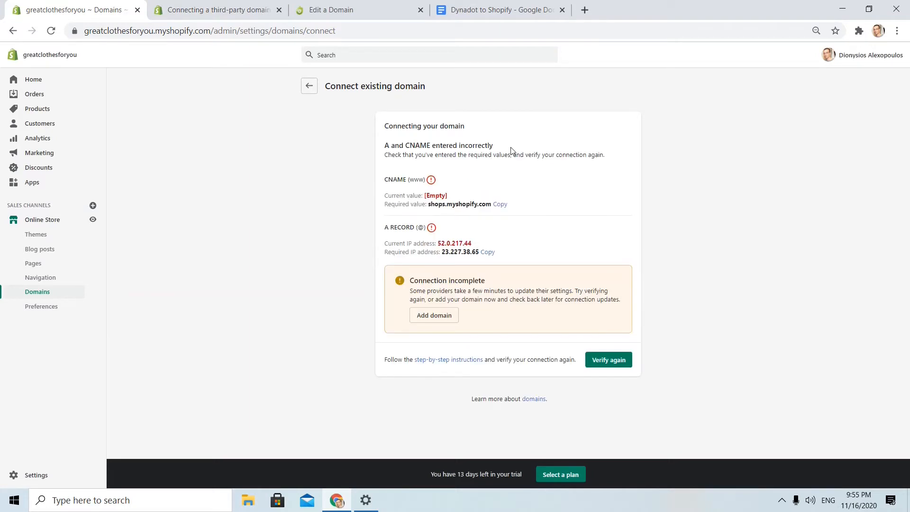
{"action": "mouse_move", "coordinate": [539, 180]}
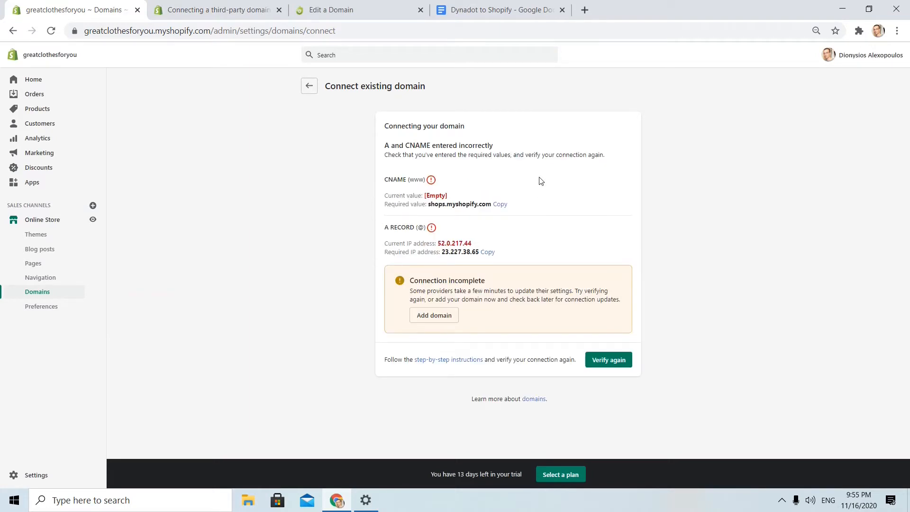
{"action": "mouse_move", "coordinate": [674, 289]}
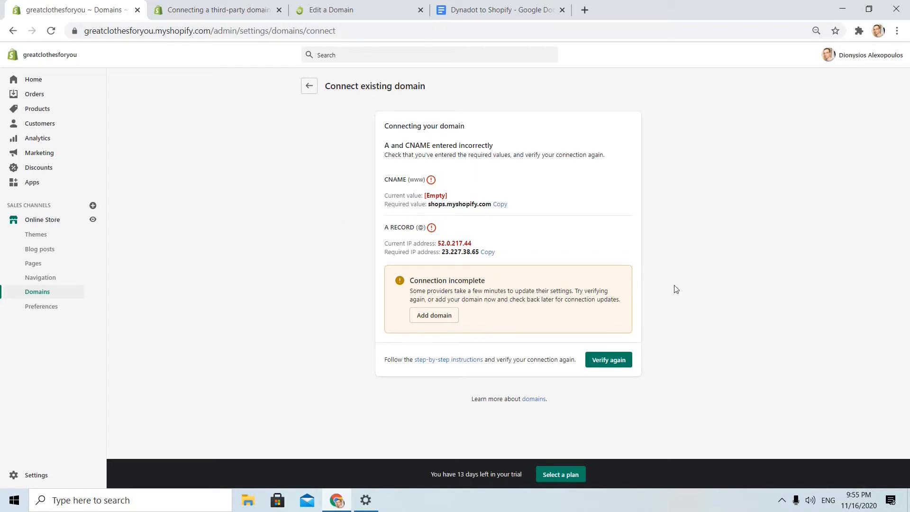
{"action": "mouse_move", "coordinate": [381, 368]}
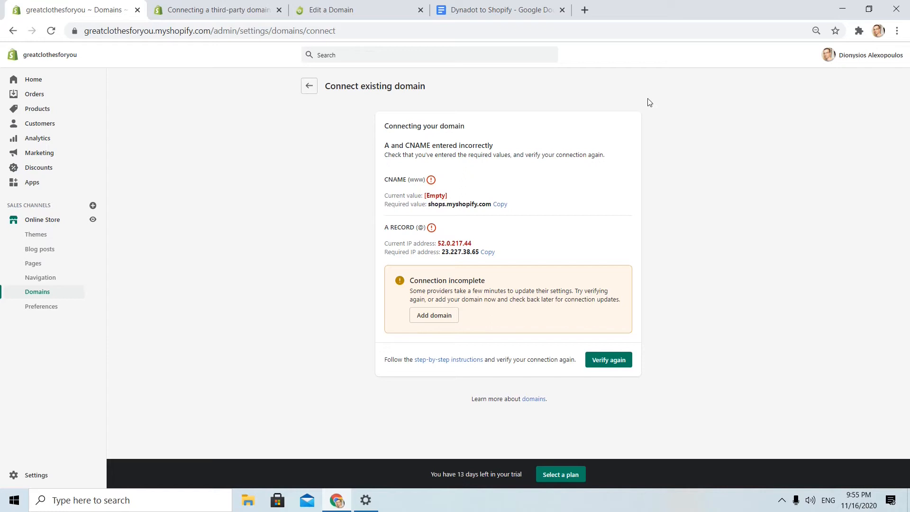
{"action": "mouse_move", "coordinate": [841, 271]}
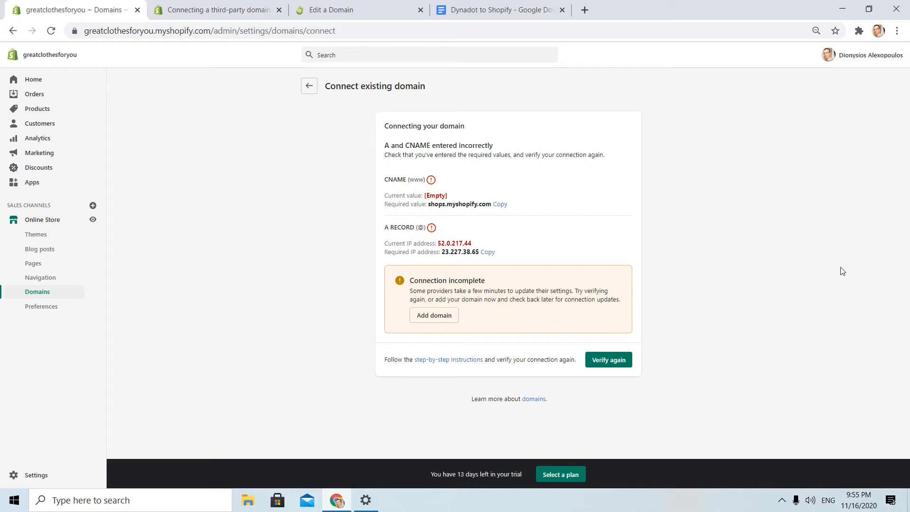
{"action": "mouse_move", "coordinate": [445, 180]}
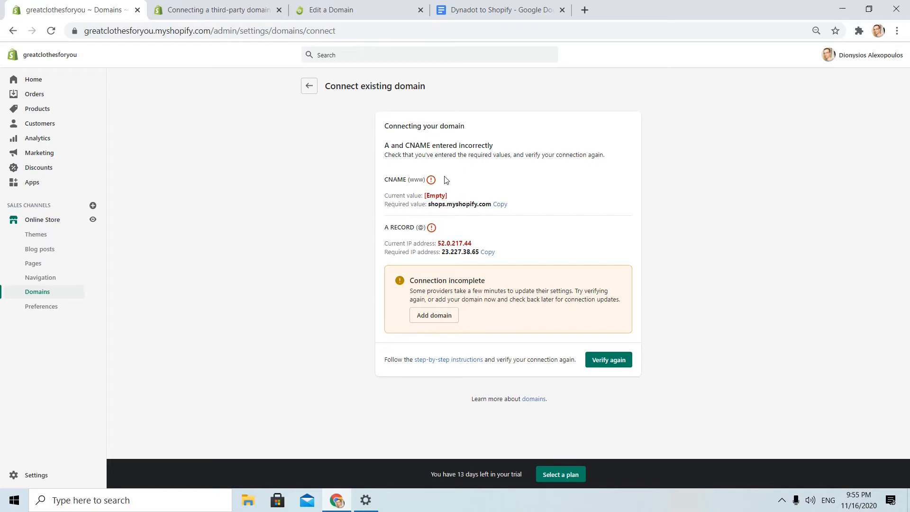
{"action": "mouse_move", "coordinate": [580, 210]}
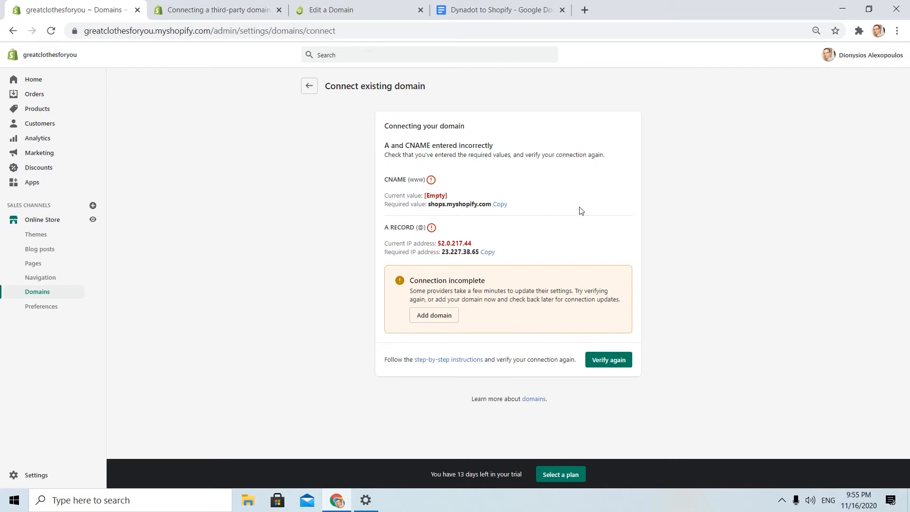
{"action": "mouse_move", "coordinate": [495, 220]}
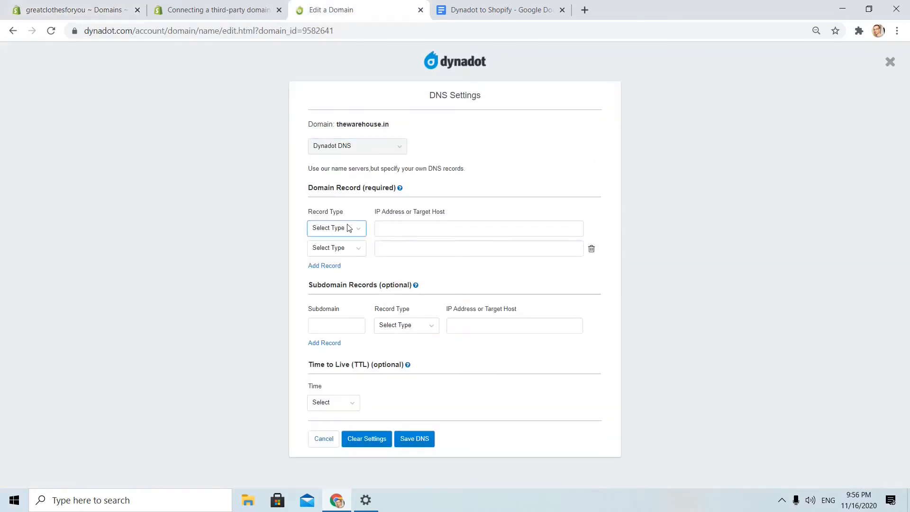
Set the domain's A record to the copied IP 23.227.38.65 and remove the empty extra row
{"action": "left_click", "coordinate": [337, 227]}
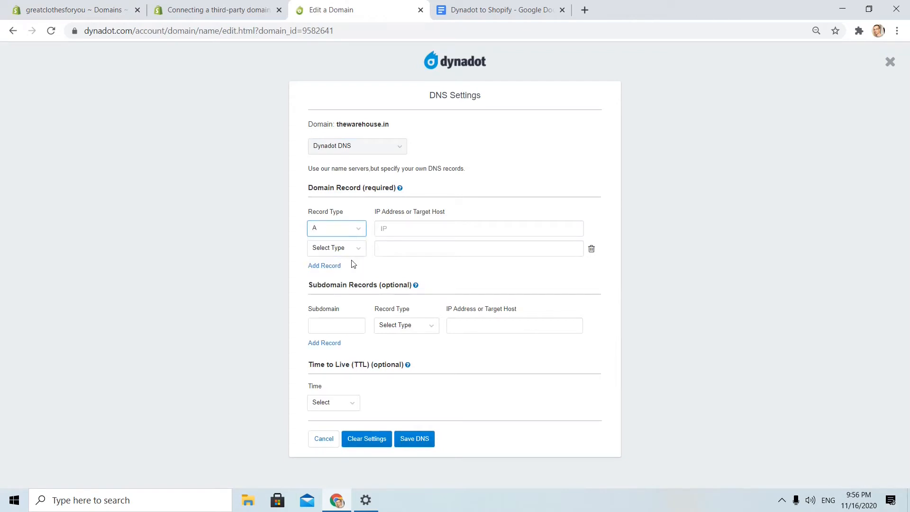
{"action": "left_click", "coordinate": [69, 10]}
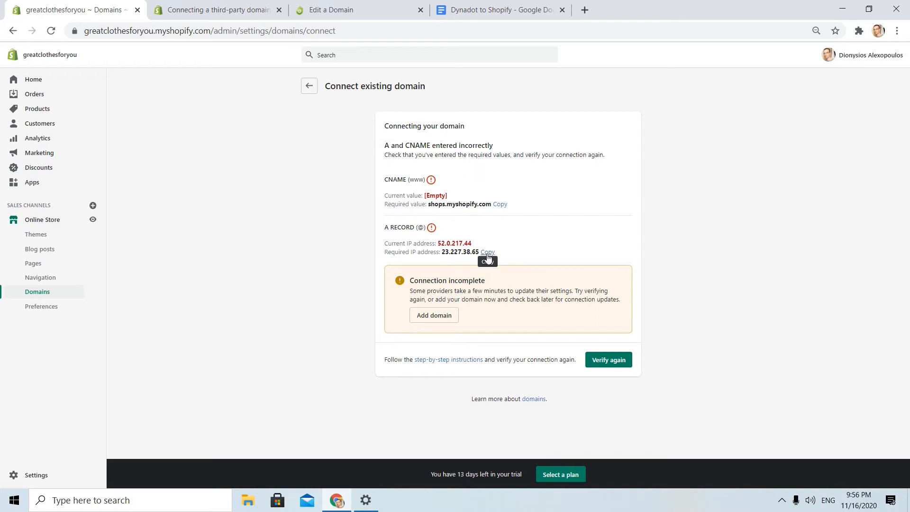
{"action": "left_click", "coordinate": [353, 9]}
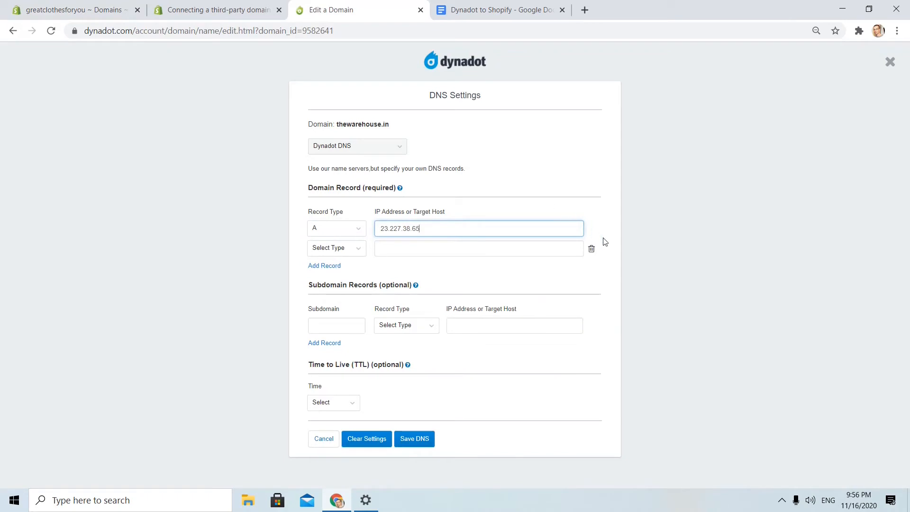
{"action": "left_click", "coordinate": [591, 248]}
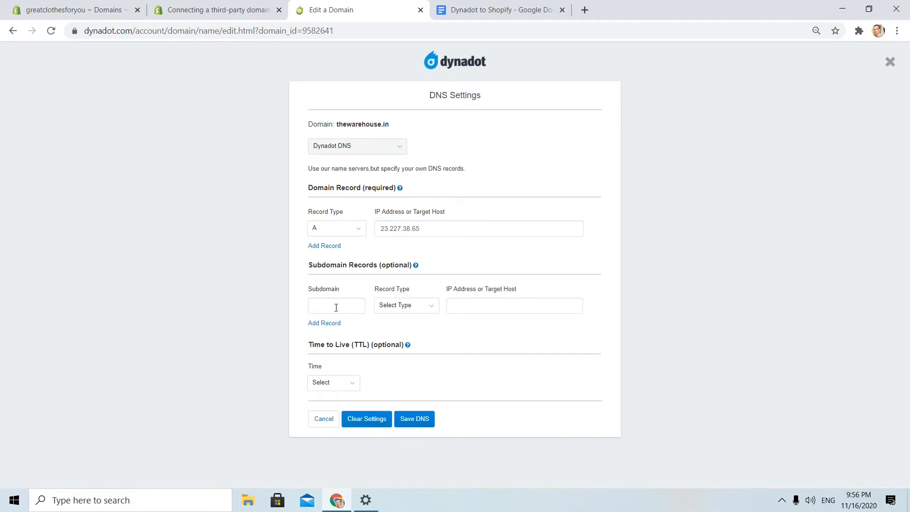
Add a www subdomain CNAME record pointing to shops.myshopify.com
{"action": "type", "text": "www"}
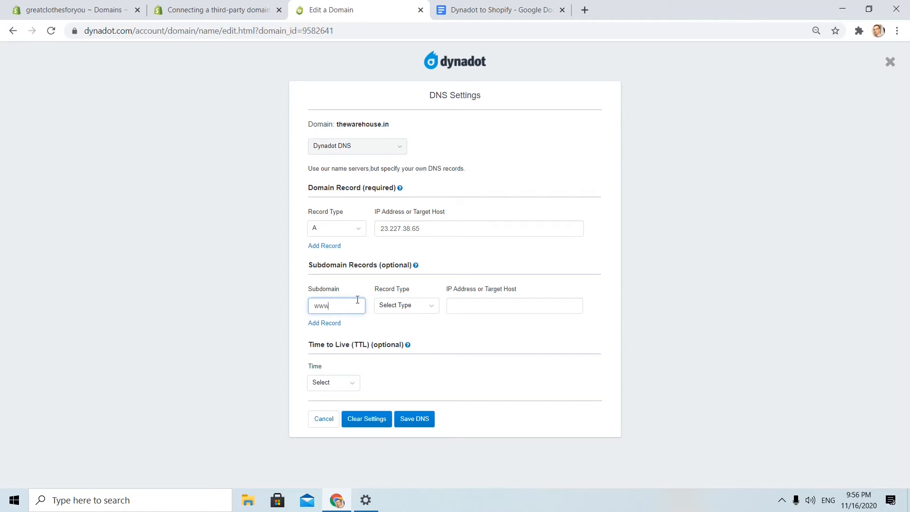
{"action": "left_click", "coordinate": [405, 305]}
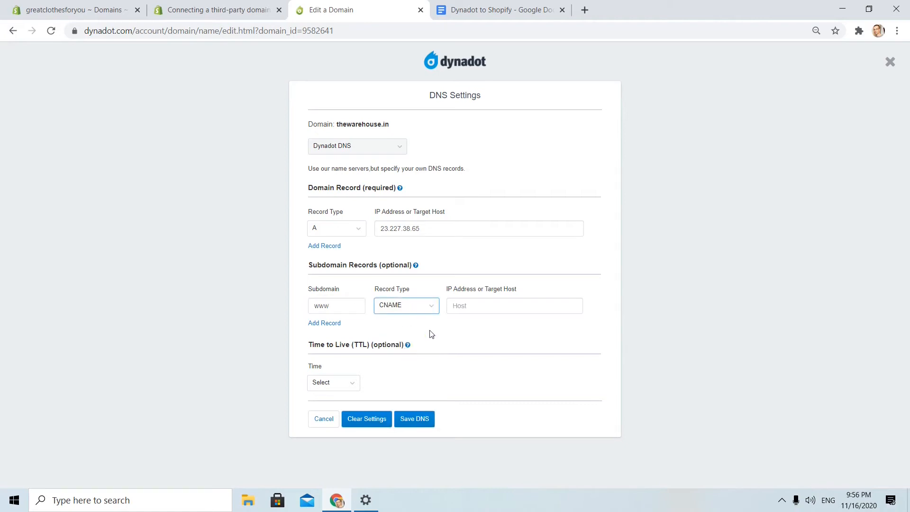
{"action": "left_click", "coordinate": [69, 10]}
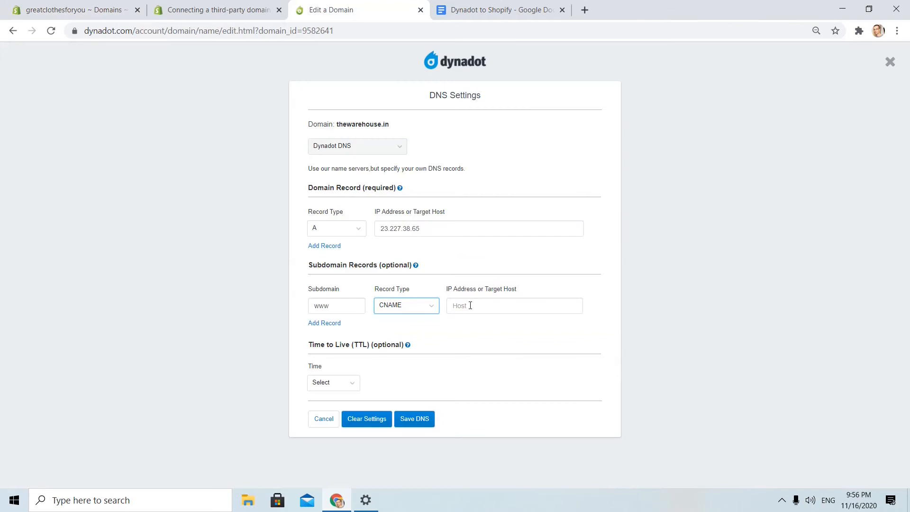
{"action": "right_click", "coordinate": [513, 306]}
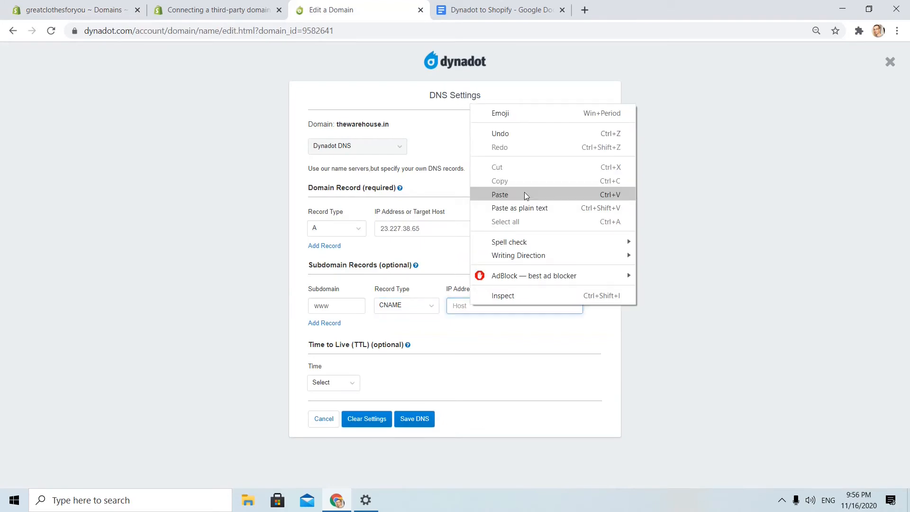
{"action": "left_click", "coordinate": [499, 195]}
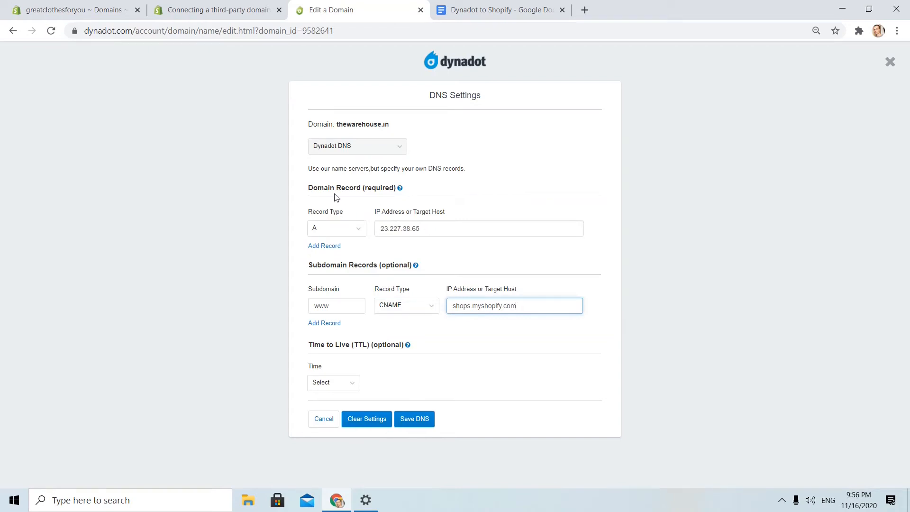
{"action": "mouse_move", "coordinate": [349, 279]}
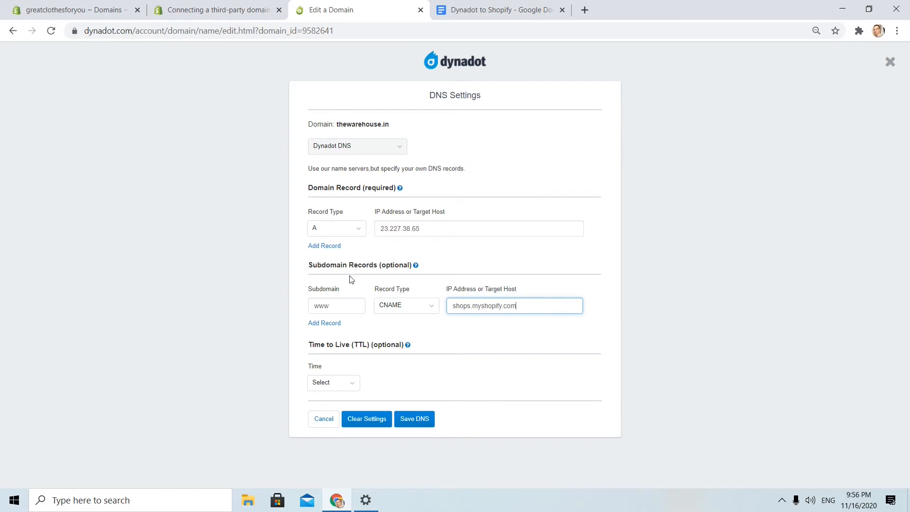
{"action": "mouse_move", "coordinate": [337, 297]}
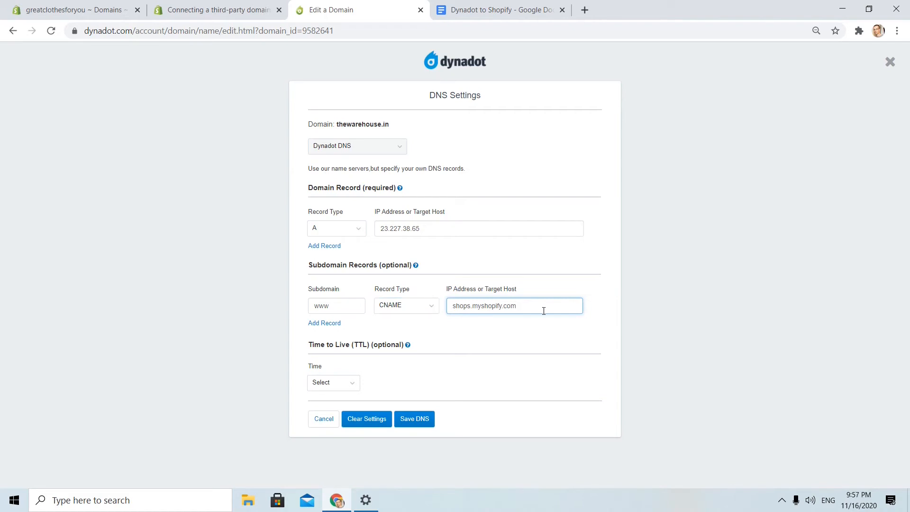
{"action": "mouse_move", "coordinate": [516, 298]}
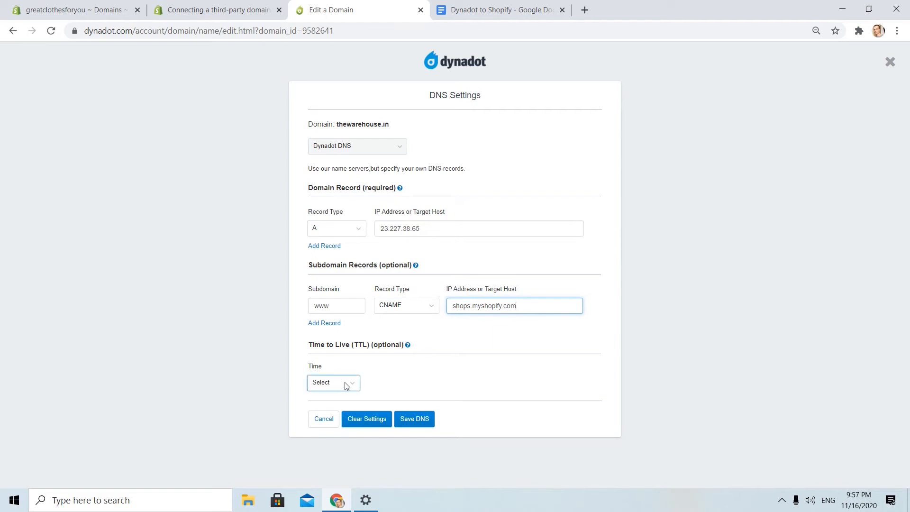
Set the records' time to live to 5 minutes, after briefly trying 1 hour
{"action": "left_click", "coordinate": [328, 381]}
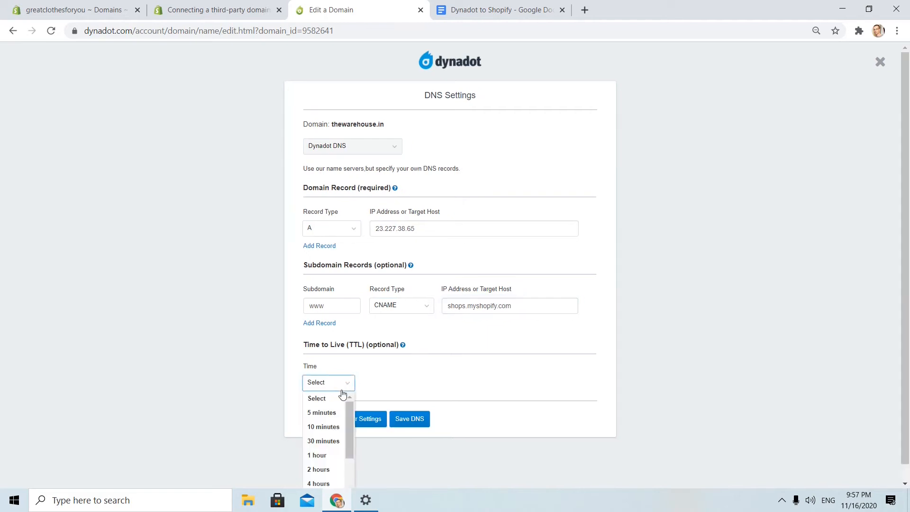
{"action": "left_click", "coordinate": [321, 412]}
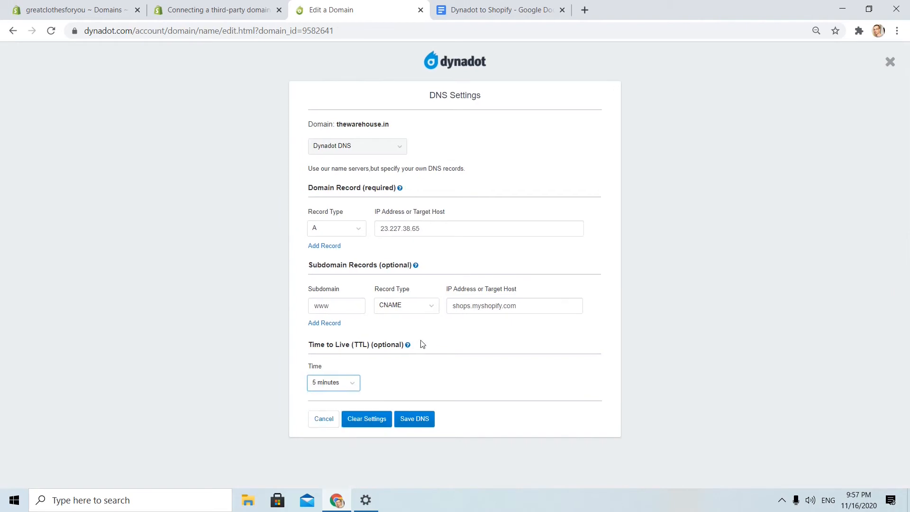
{"action": "mouse_move", "coordinate": [453, 357]}
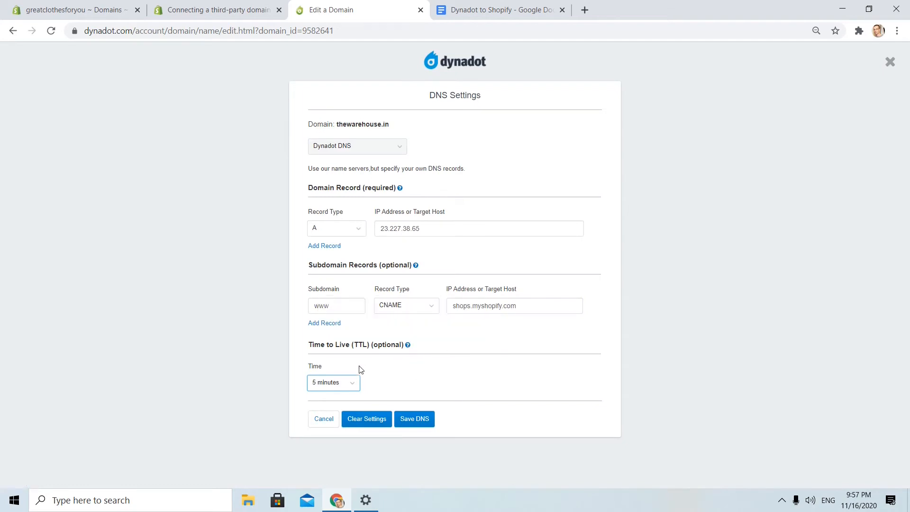
{"action": "mouse_move", "coordinate": [278, 157]}
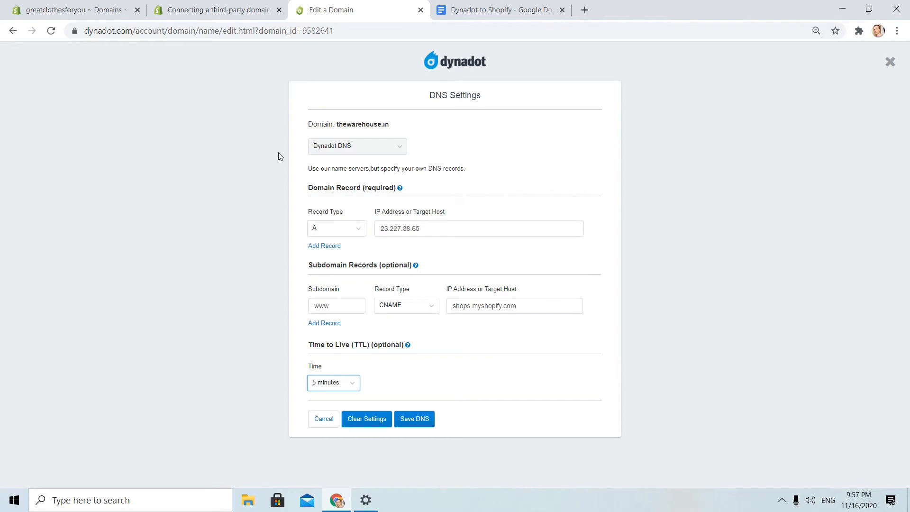
{"action": "mouse_move", "coordinate": [444, 345]}
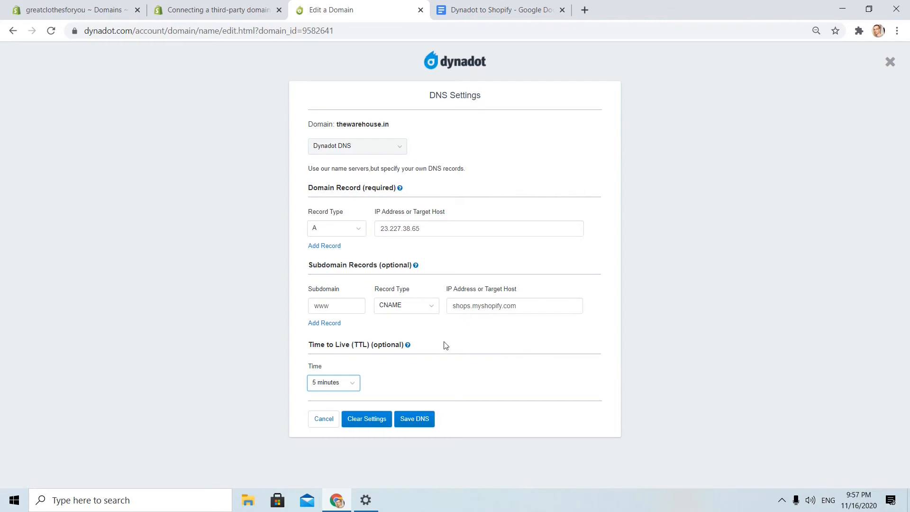
{"action": "left_click", "coordinate": [329, 382]}
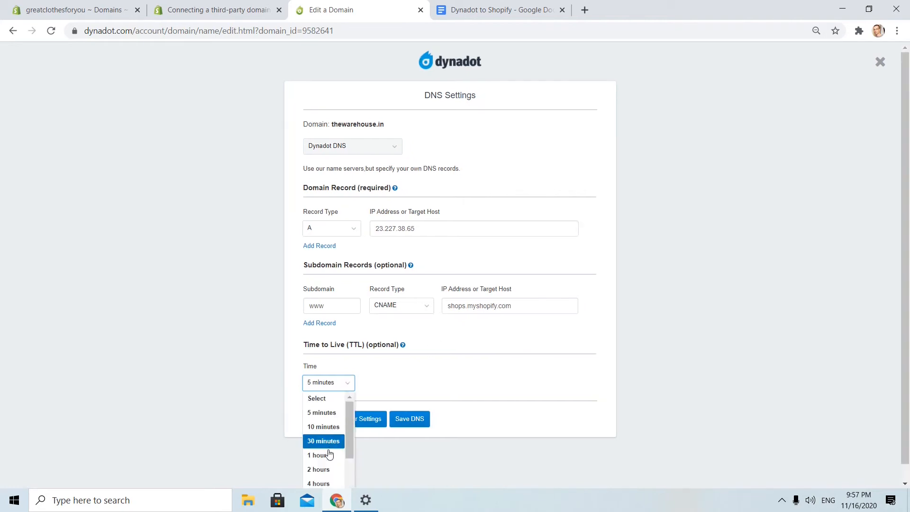
{"action": "left_click", "coordinate": [317, 453]}
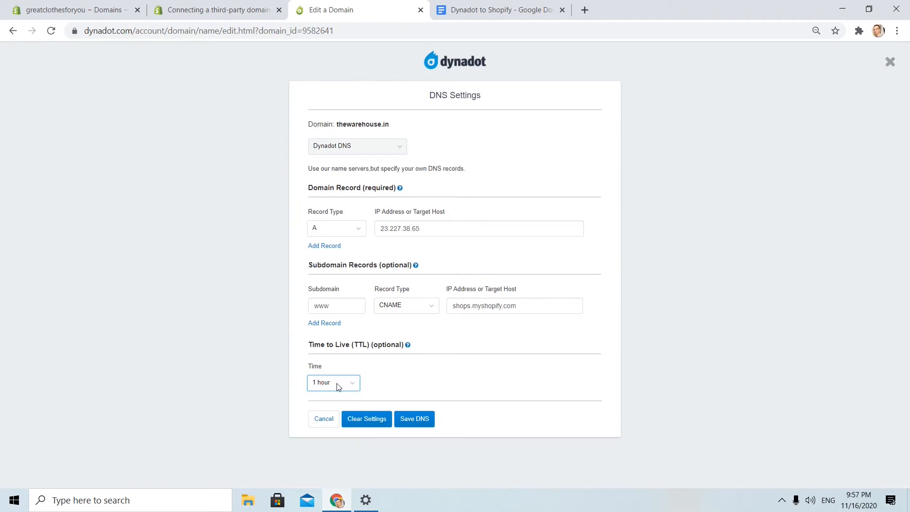
{"action": "left_click", "coordinate": [332, 382]}
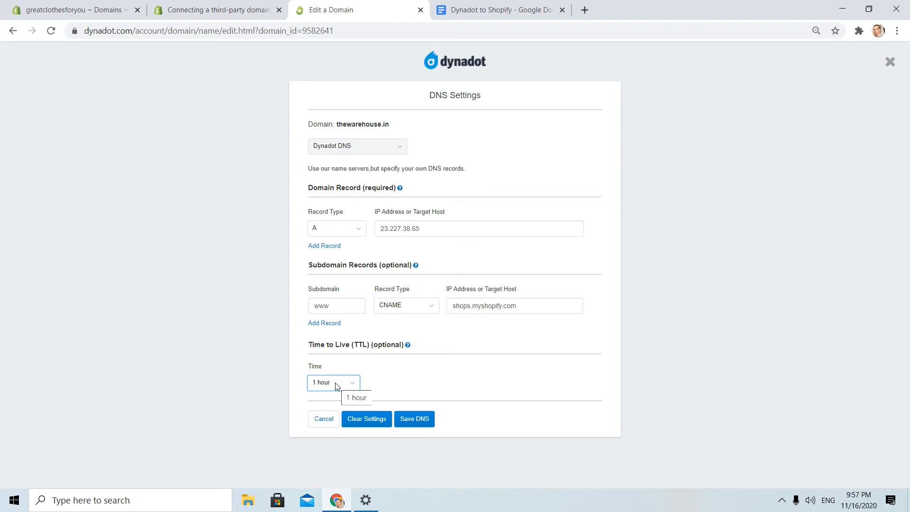
{"action": "left_click", "coordinate": [329, 382]}
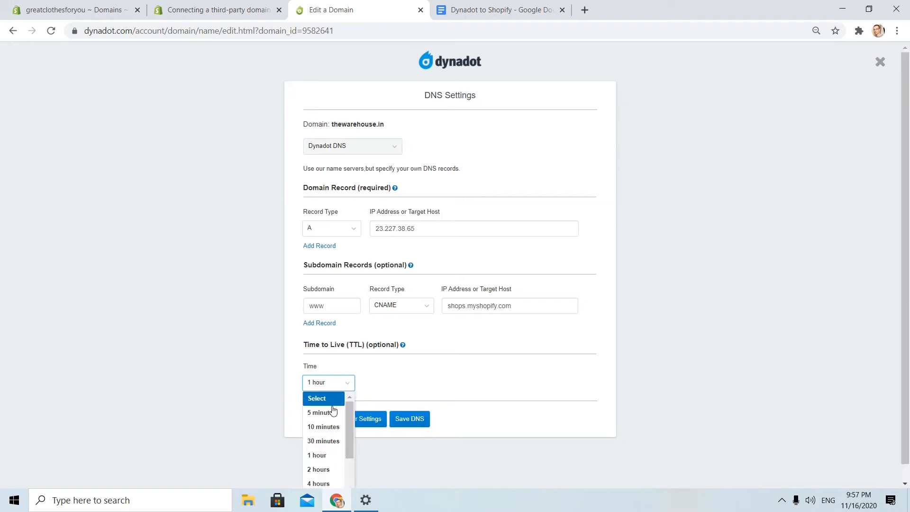
{"action": "left_click", "coordinate": [319, 412]}
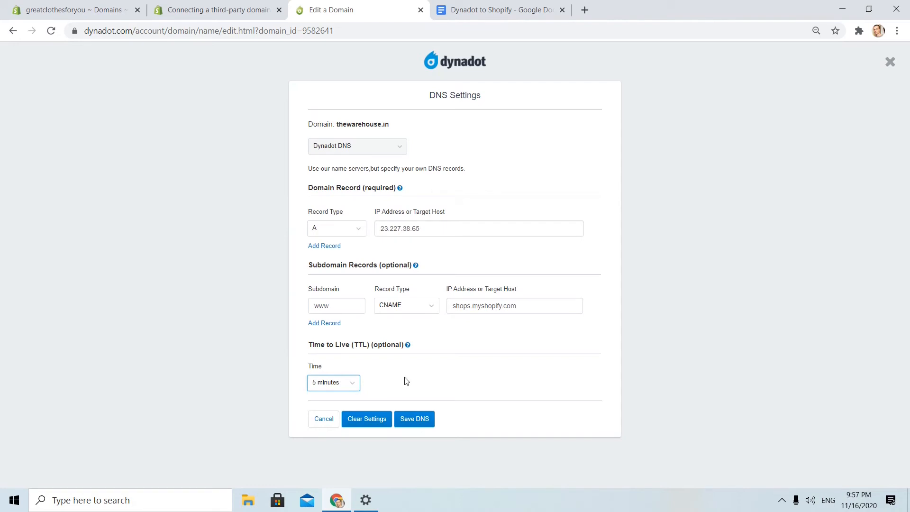
{"action": "mouse_move", "coordinate": [466, 333]}
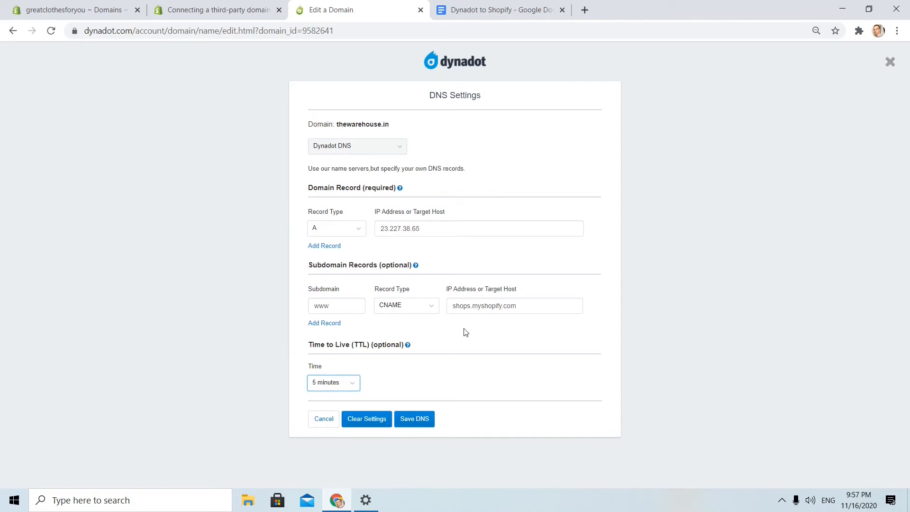
{"action": "mouse_move", "coordinate": [403, 355]}
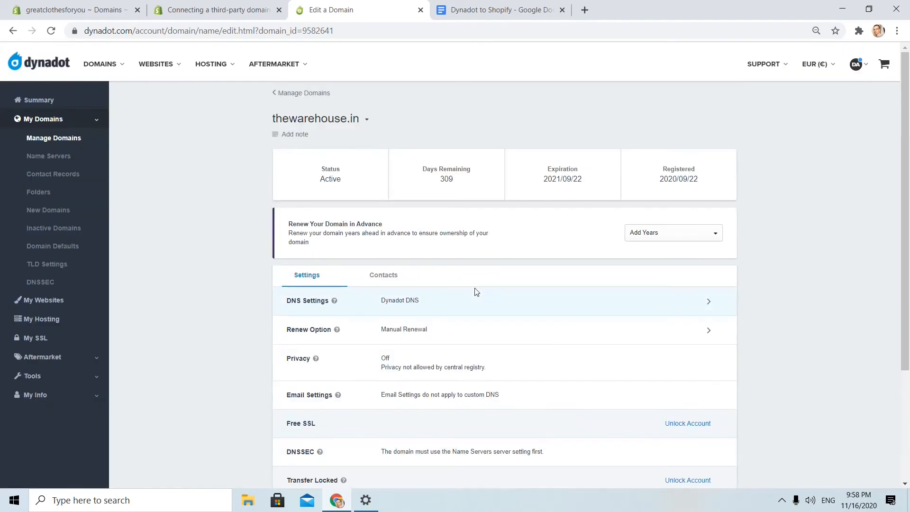
{"action": "mouse_move", "coordinate": [412, 266]}
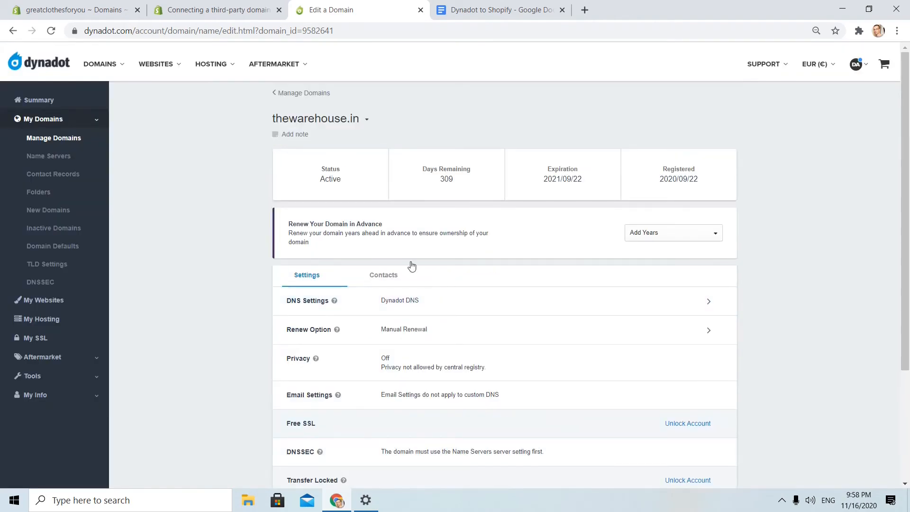
Close the help article and recheck the Shopify connection, still showing CNAME and A record wrong
{"action": "left_click", "coordinate": [218, 9]}
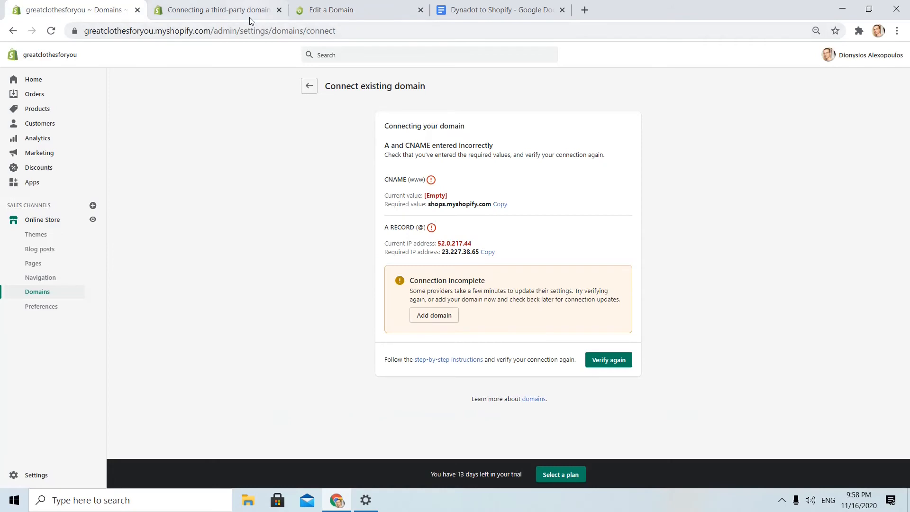
{"action": "left_click", "coordinate": [278, 9]}
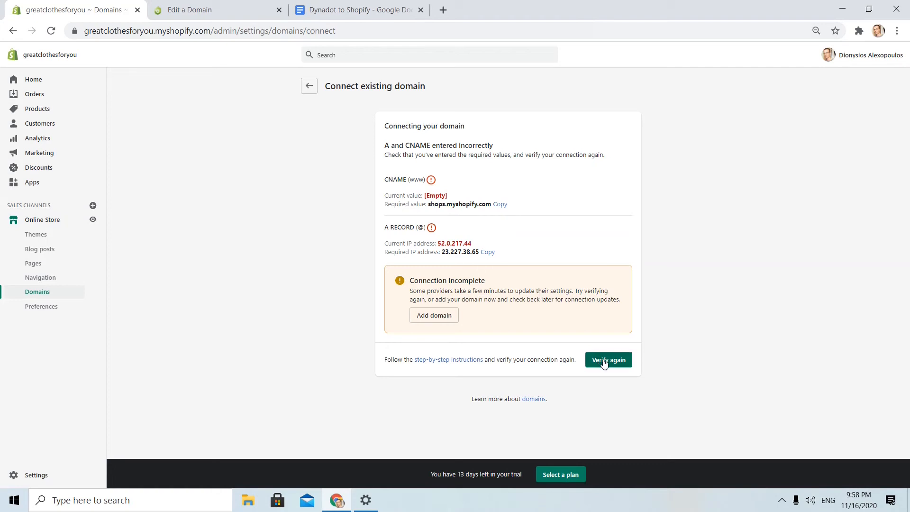
{"action": "left_click", "coordinate": [608, 360]}
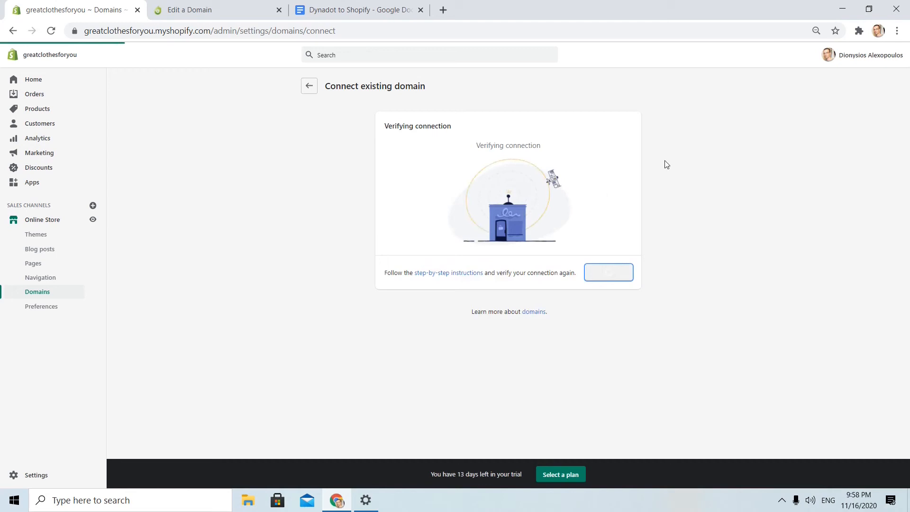
{"action": "left_click", "coordinate": [608, 273]}
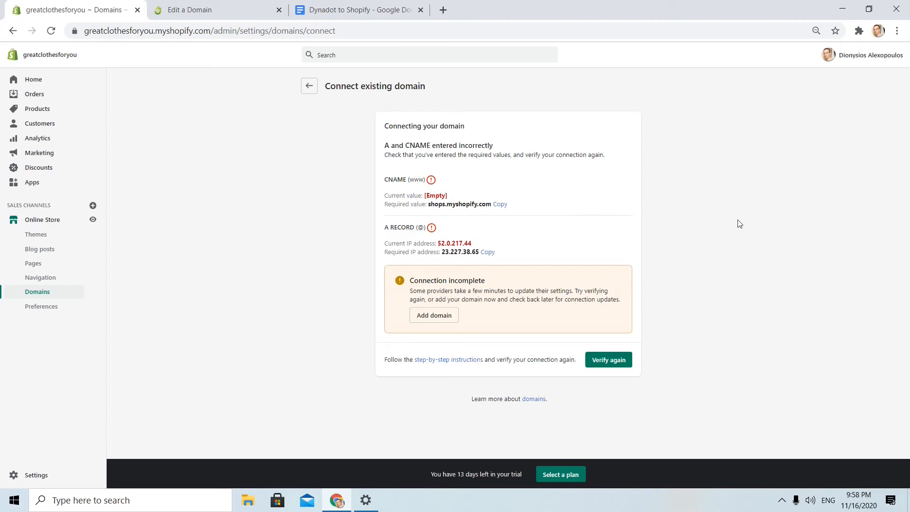
{"action": "mouse_move", "coordinate": [410, 296]}
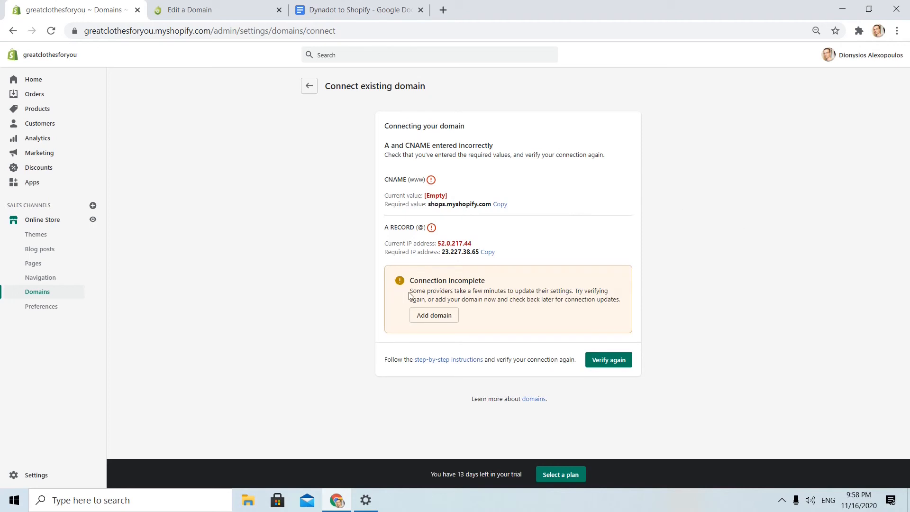
{"action": "mouse_move", "coordinate": [624, 302]}
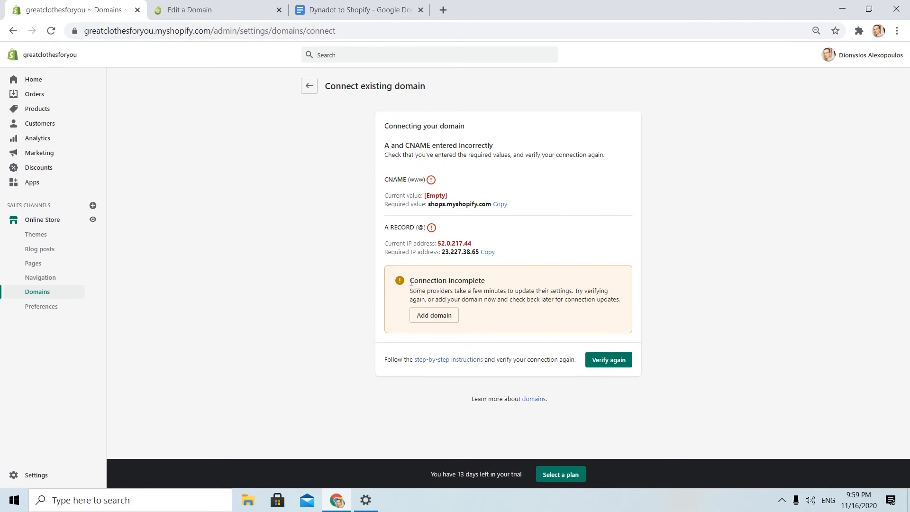
{"action": "mouse_move", "coordinate": [555, 288]}
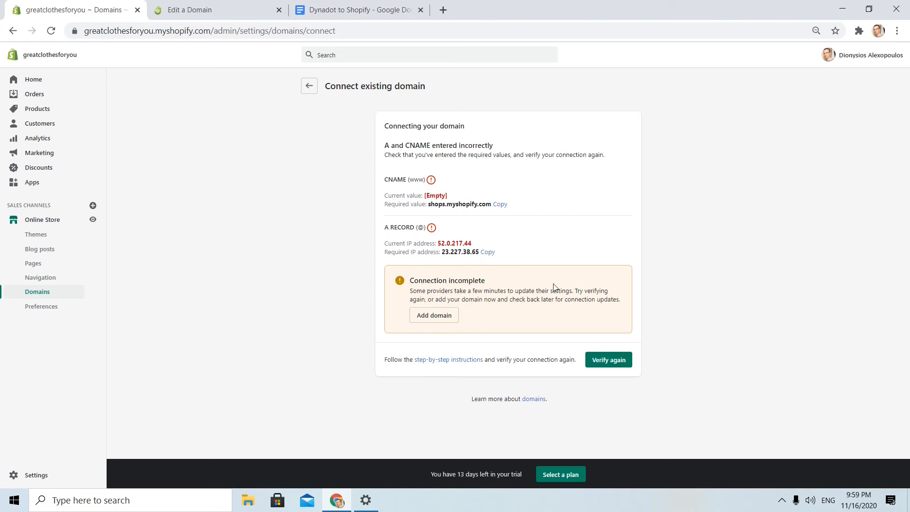
{"action": "mouse_move", "coordinate": [481, 351]}
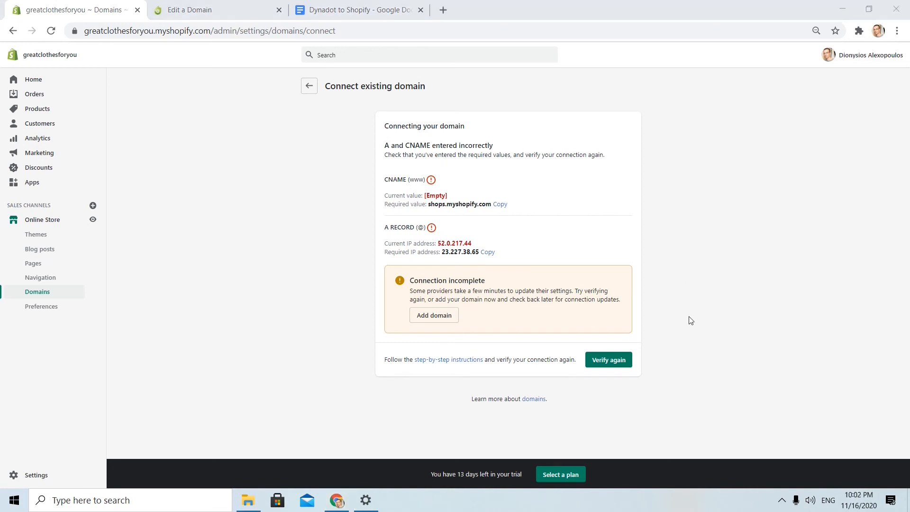
Recheck the connection until thewarehouse.in is reported successfully connected as primary domain
{"action": "left_click", "coordinate": [607, 359]}
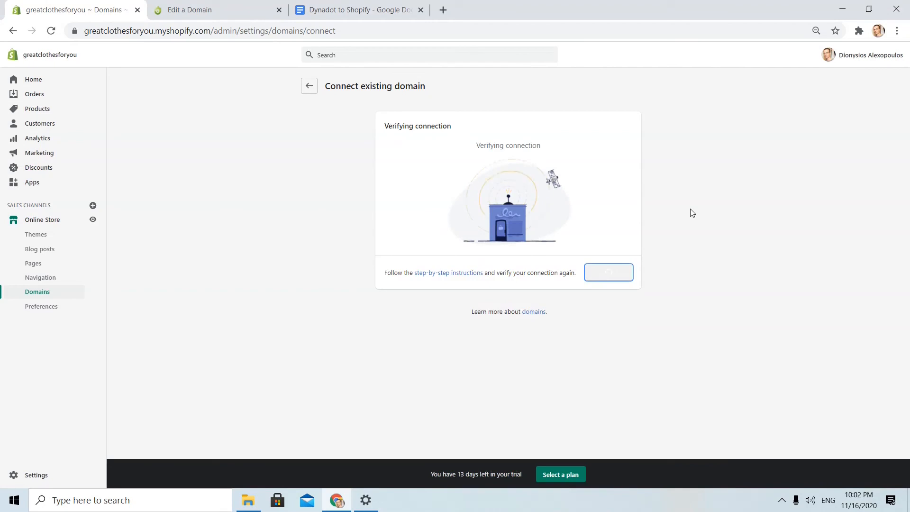
{"action": "left_click", "coordinate": [608, 272]}
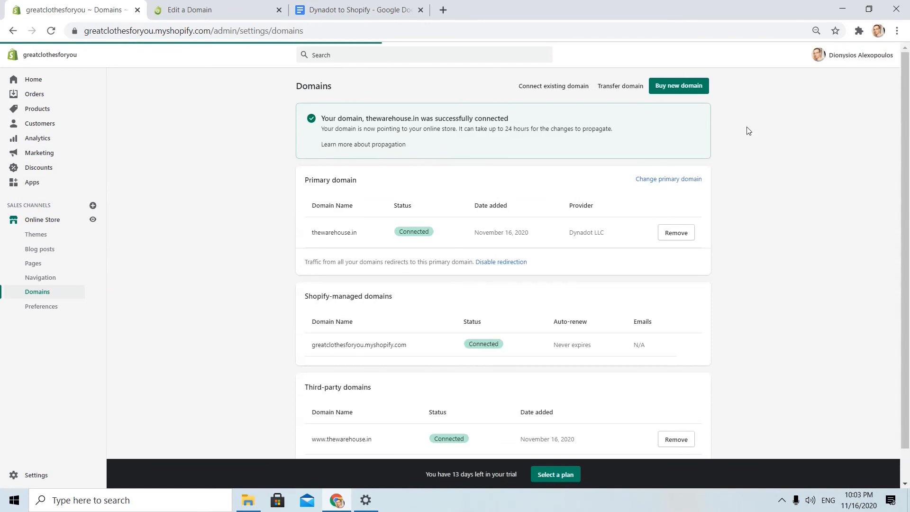
{"action": "scroll", "scroll_direction": "down", "scroll_amount": 3}
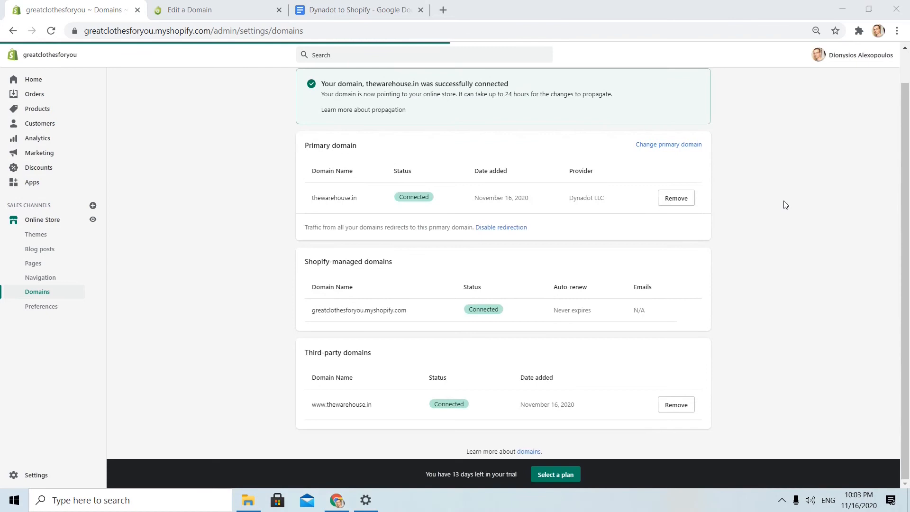
Test thewarehouse.in in a new tab, which still returns Not Found, and return to Shopify
{"action": "left_click", "coordinate": [584, 10]}
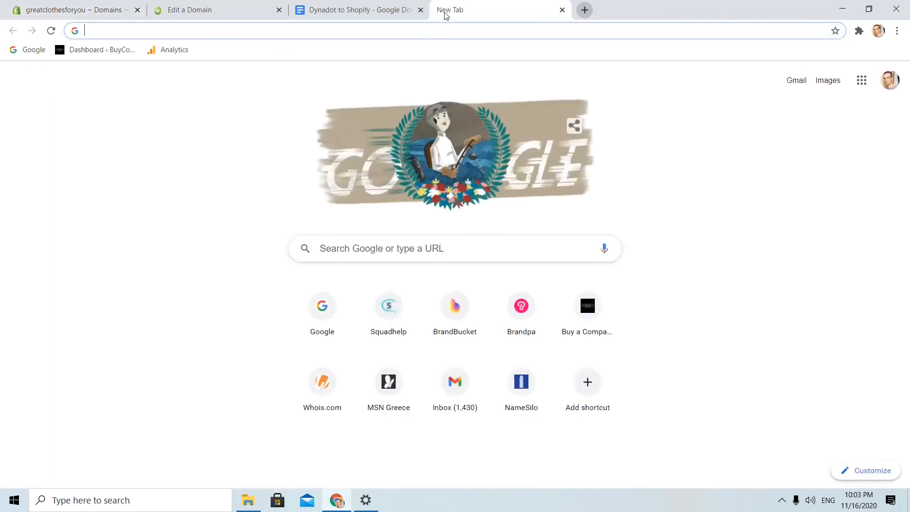
{"action": "type", "text": "thewarehouse.in"}
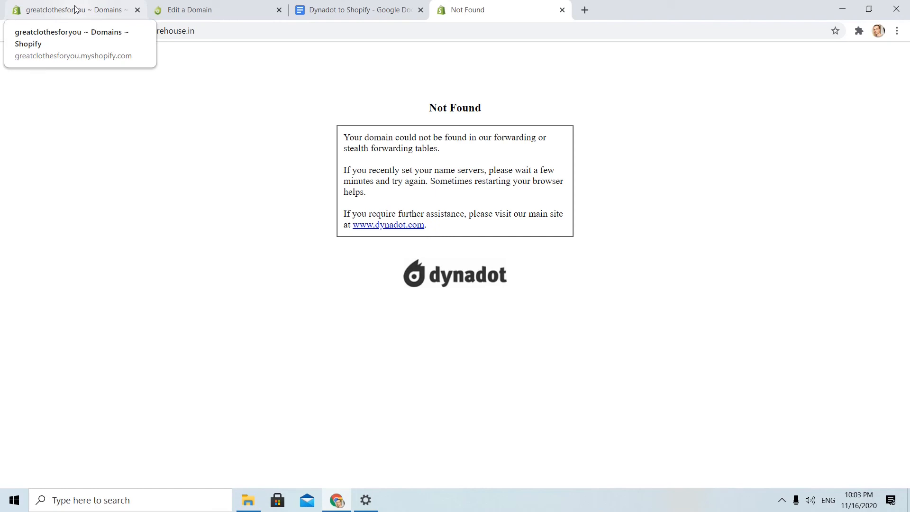
{"action": "left_click", "coordinate": [69, 10]}
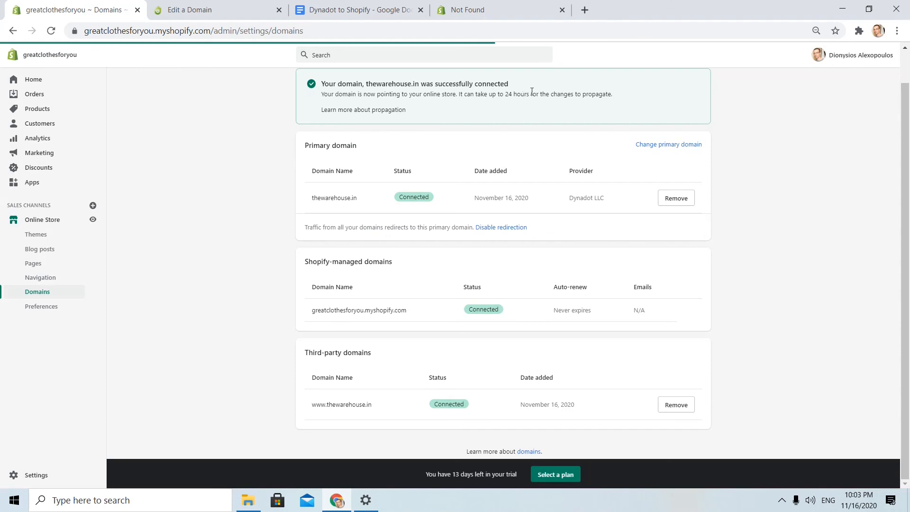
{"action": "mouse_move", "coordinate": [515, 119]}
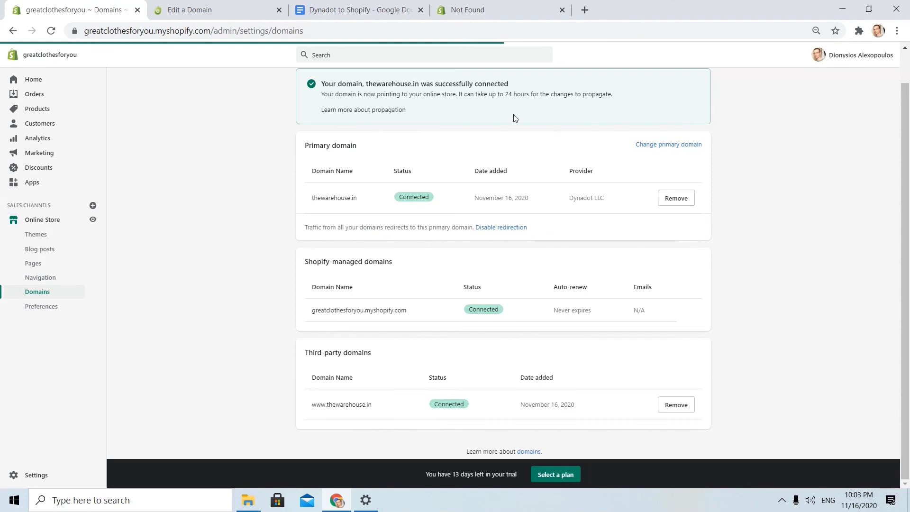
{"action": "mouse_move", "coordinate": [518, 116]}
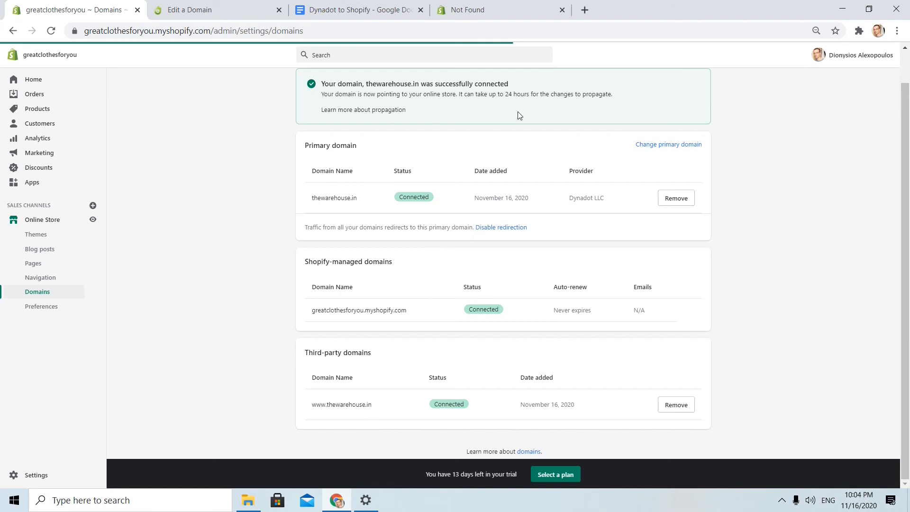
{"action": "left_click", "coordinate": [561, 9]}
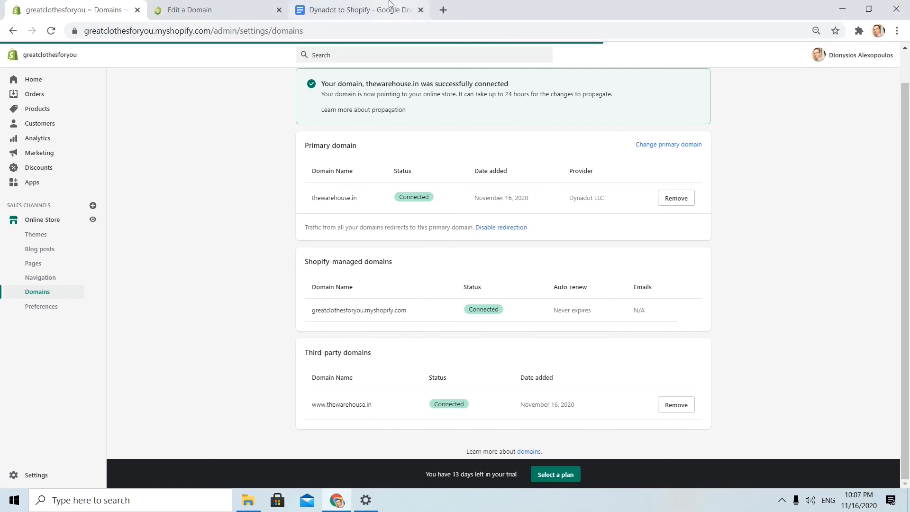
Reload thewarehouse.in to show the store's Coming Soon page, then bring up the notes document
{"action": "left_click", "coordinate": [443, 9]}
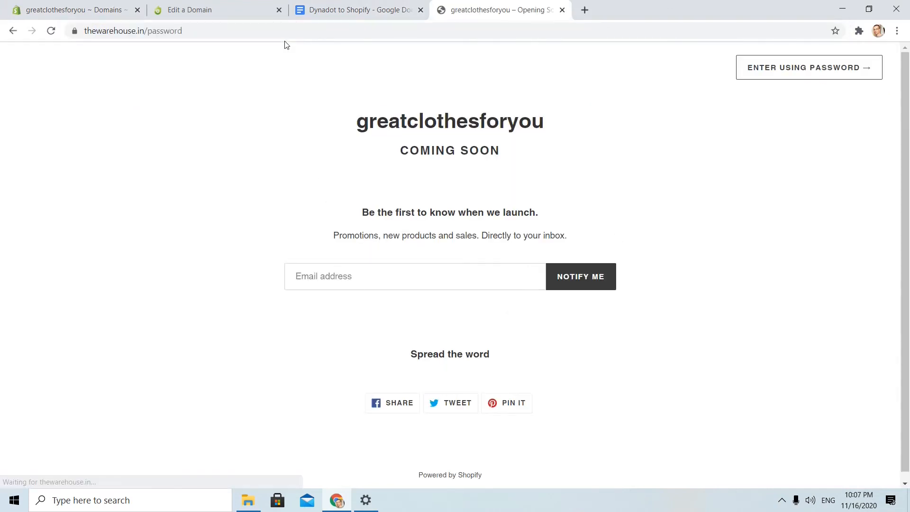
{"action": "mouse_move", "coordinate": [180, 52]}
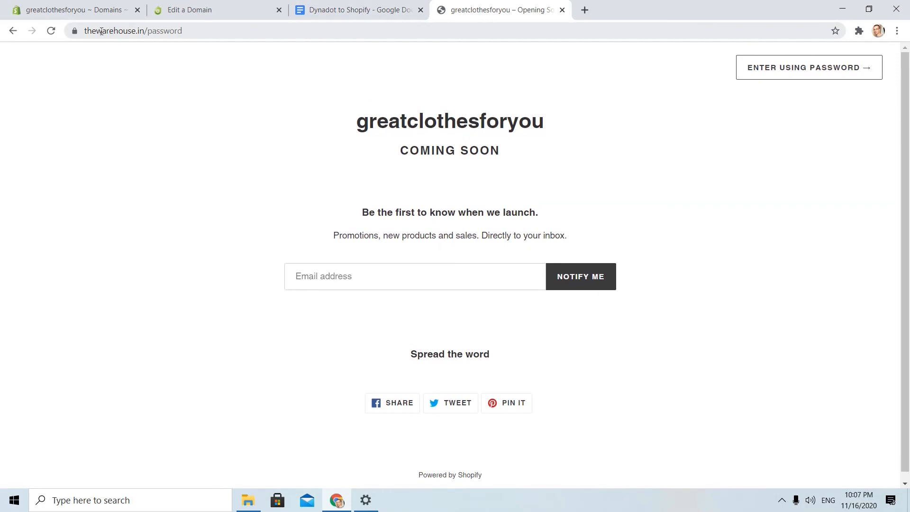
{"action": "left_click", "coordinate": [134, 31]}
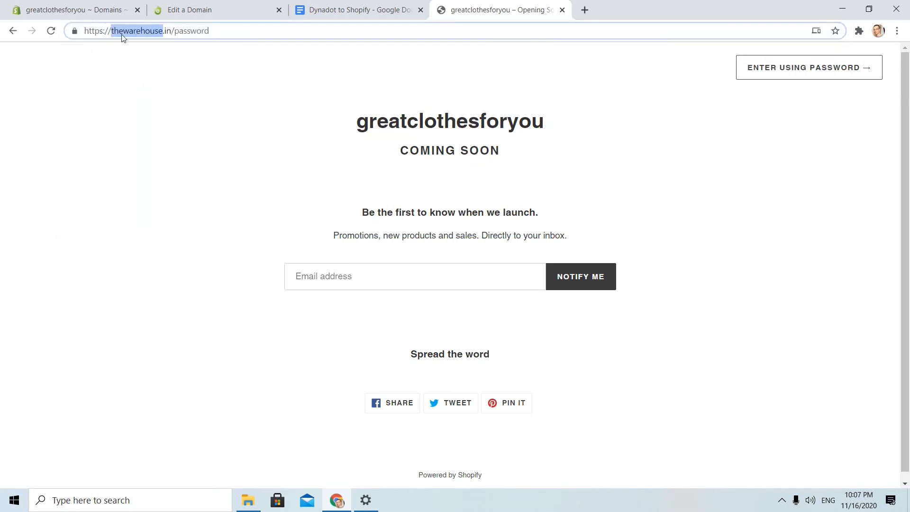
{"action": "left_click", "coordinate": [353, 10]}
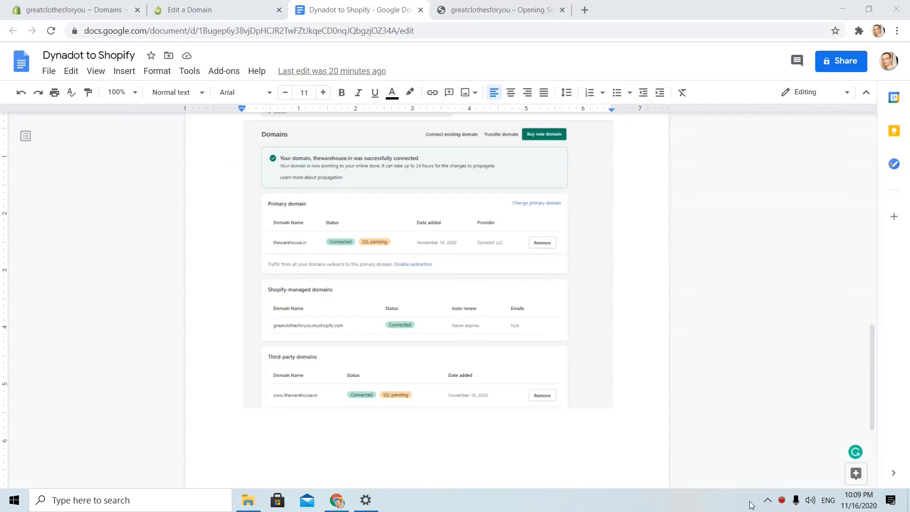
{"action": "mouse_move", "coordinate": [382, 201]}
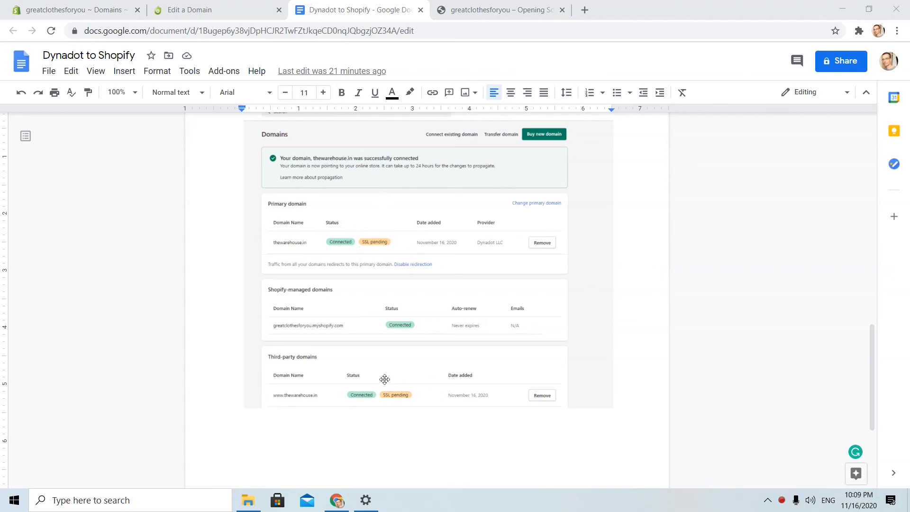
{"action": "mouse_move", "coordinate": [363, 379]}
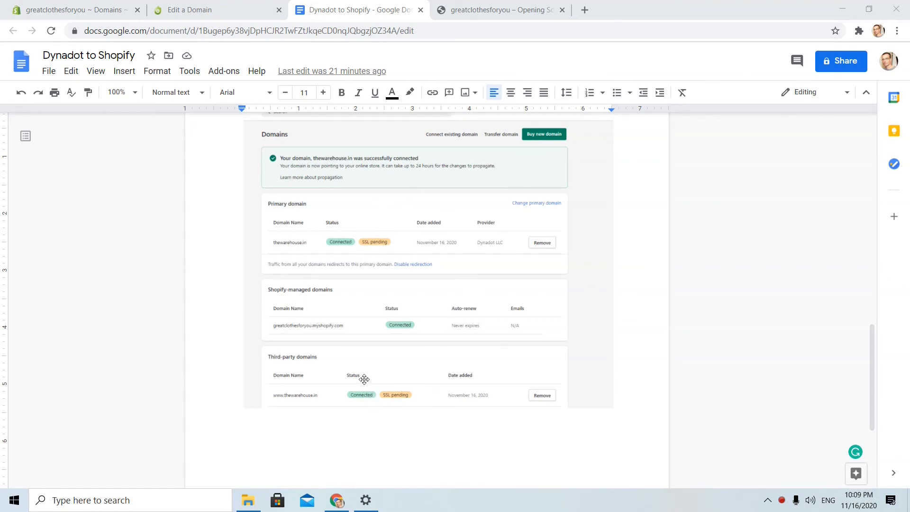
{"action": "mouse_move", "coordinate": [361, 376]}
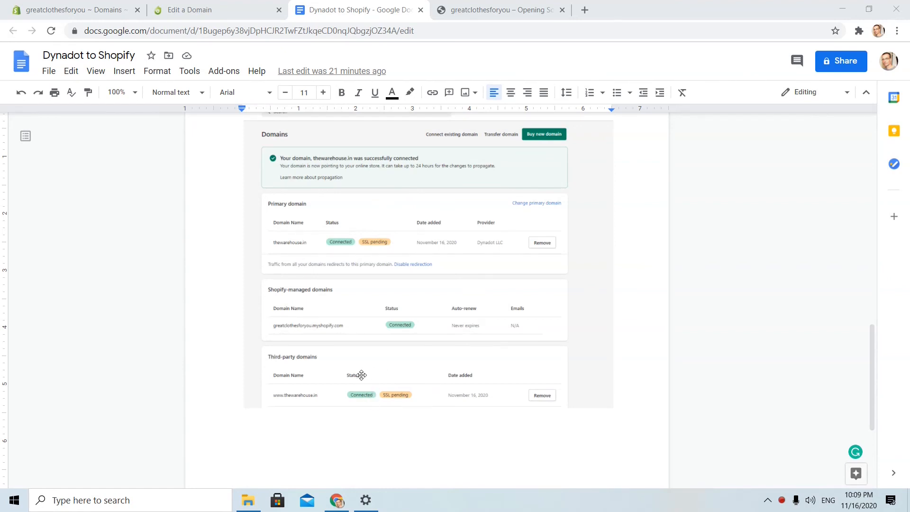
{"action": "mouse_move", "coordinate": [382, 228]}
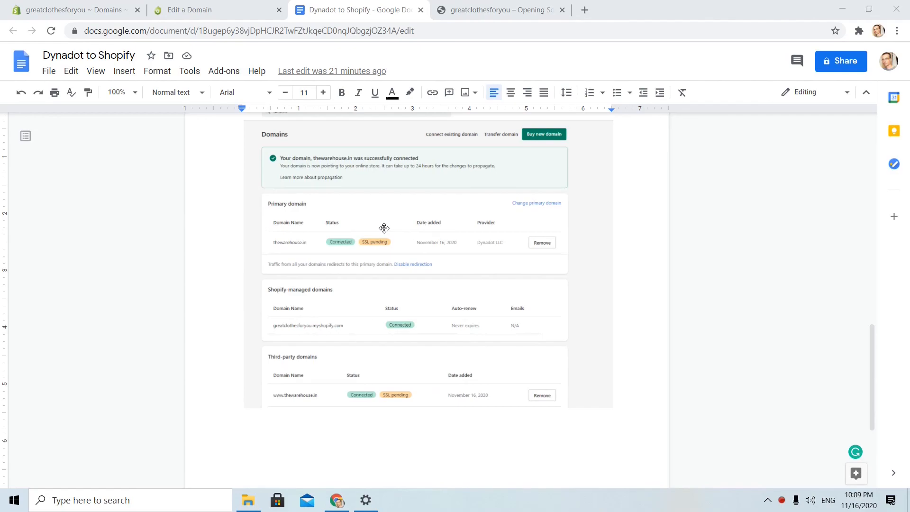